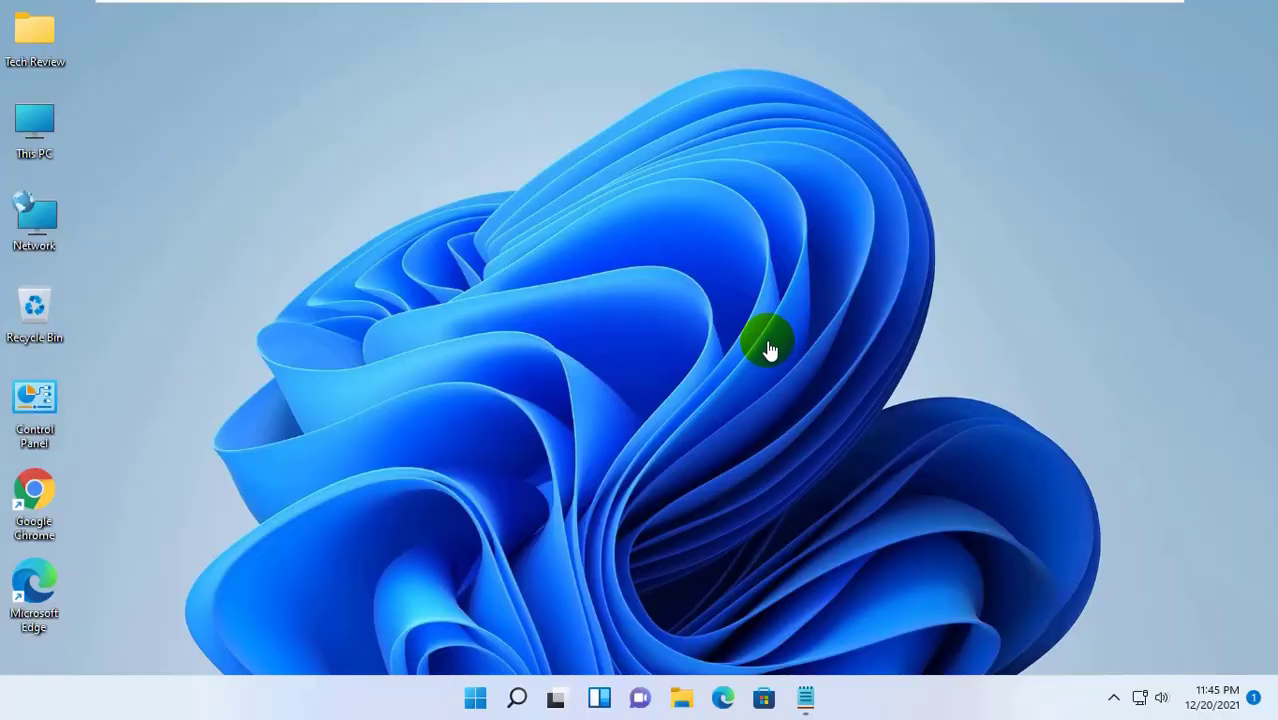
mouse_move(779, 349)
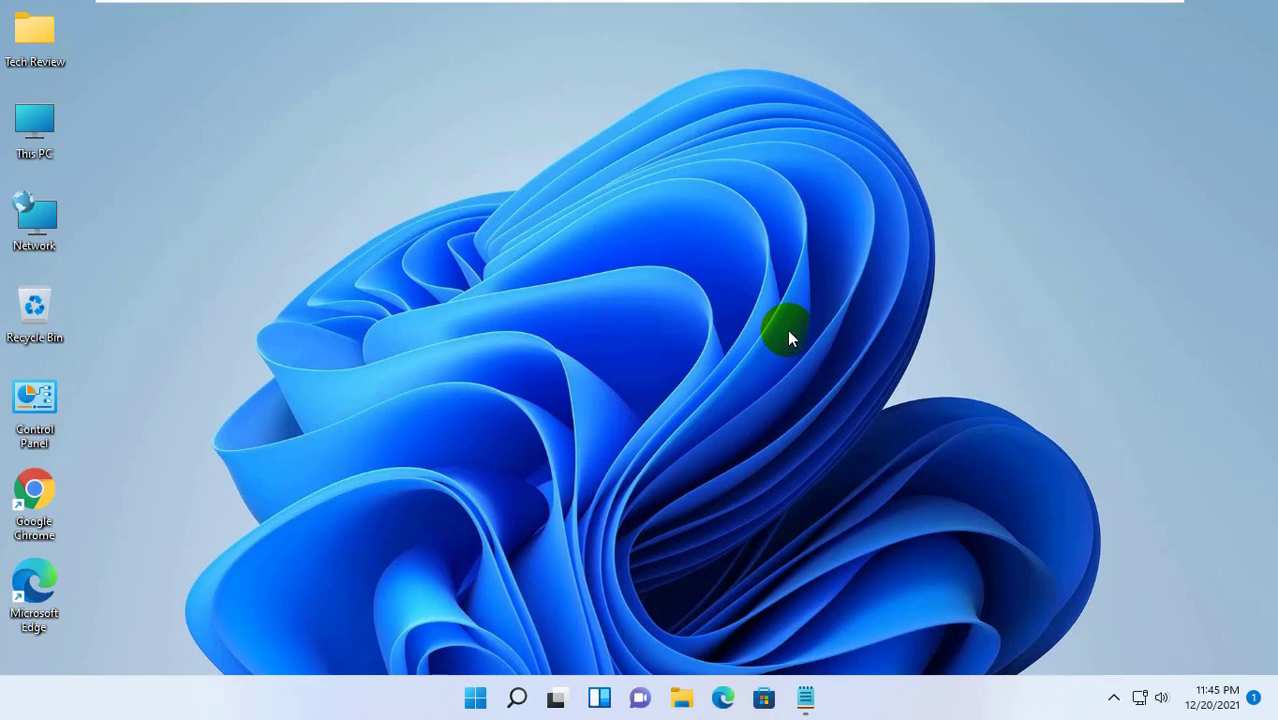
mouse_move(650, 243)
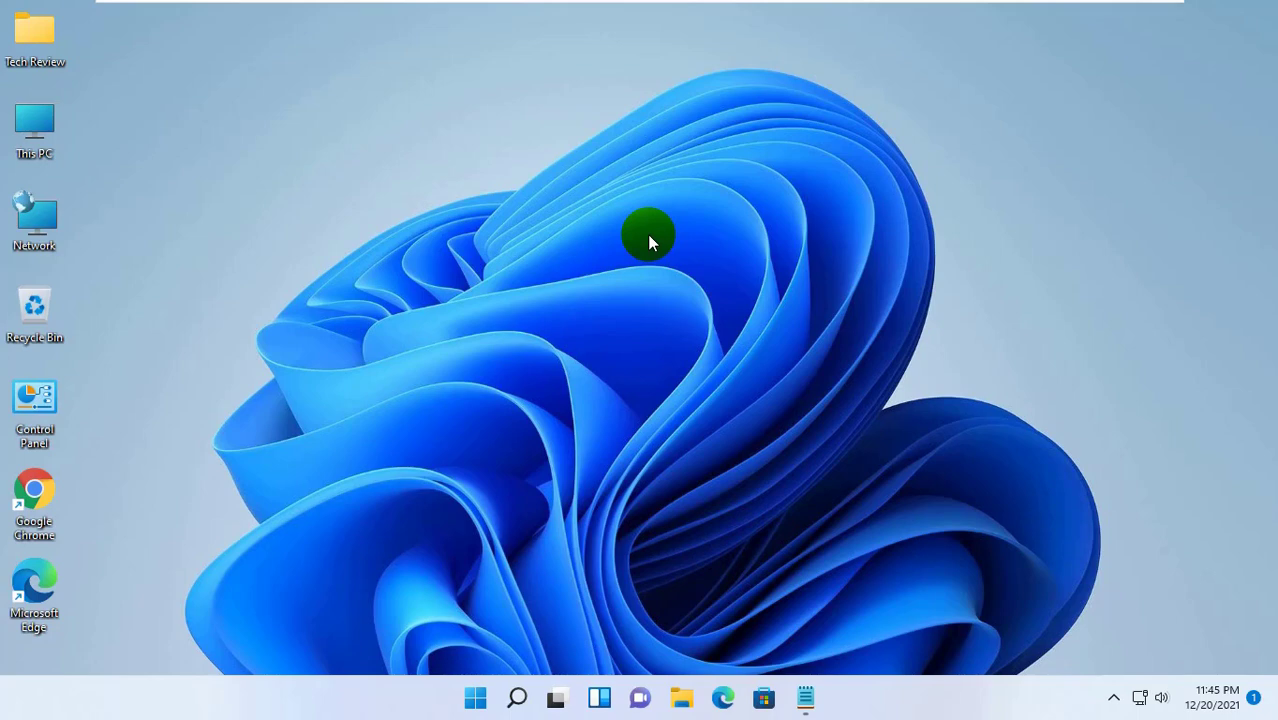
mouse_move(645, 245)
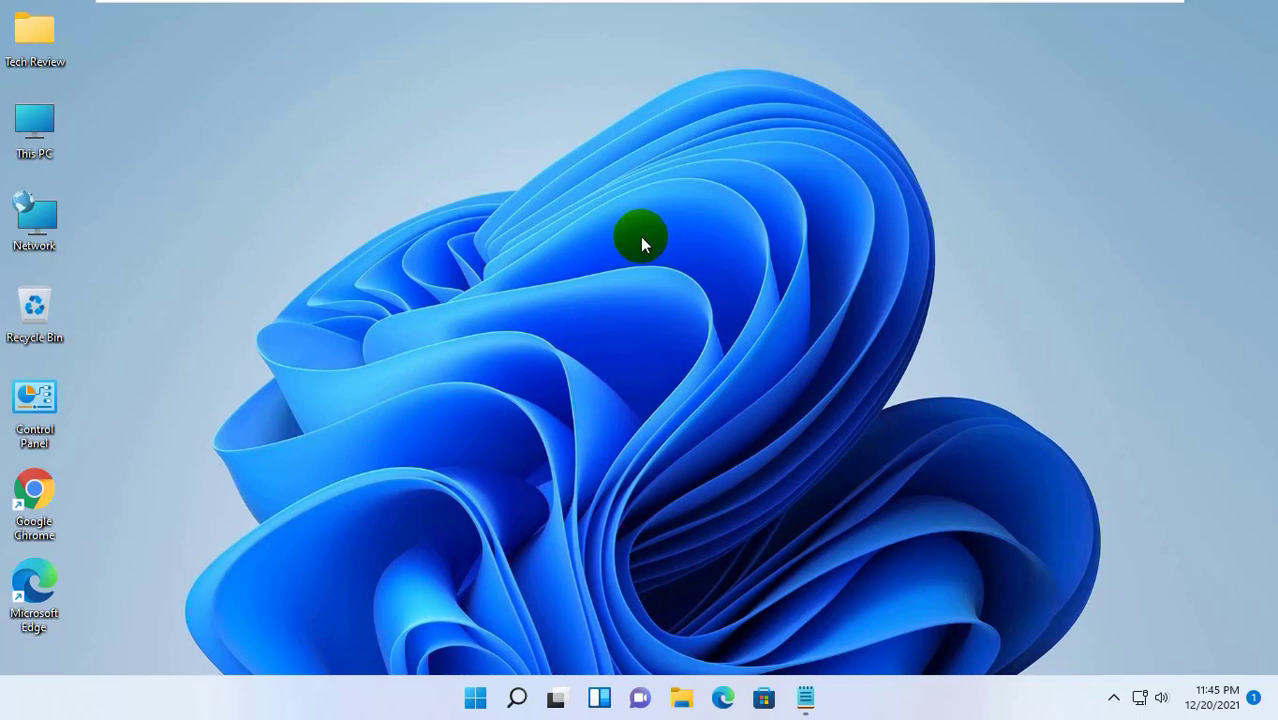
mouse_move(638, 283)
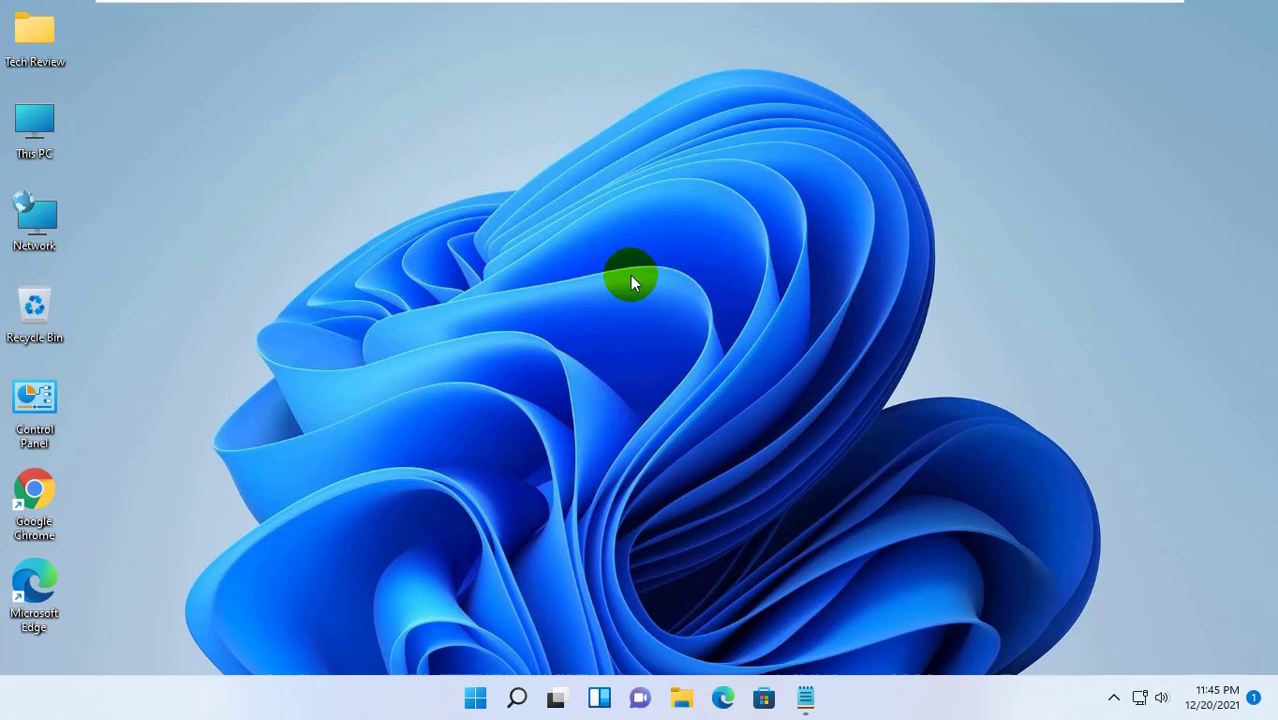
mouse_move(482, 690)
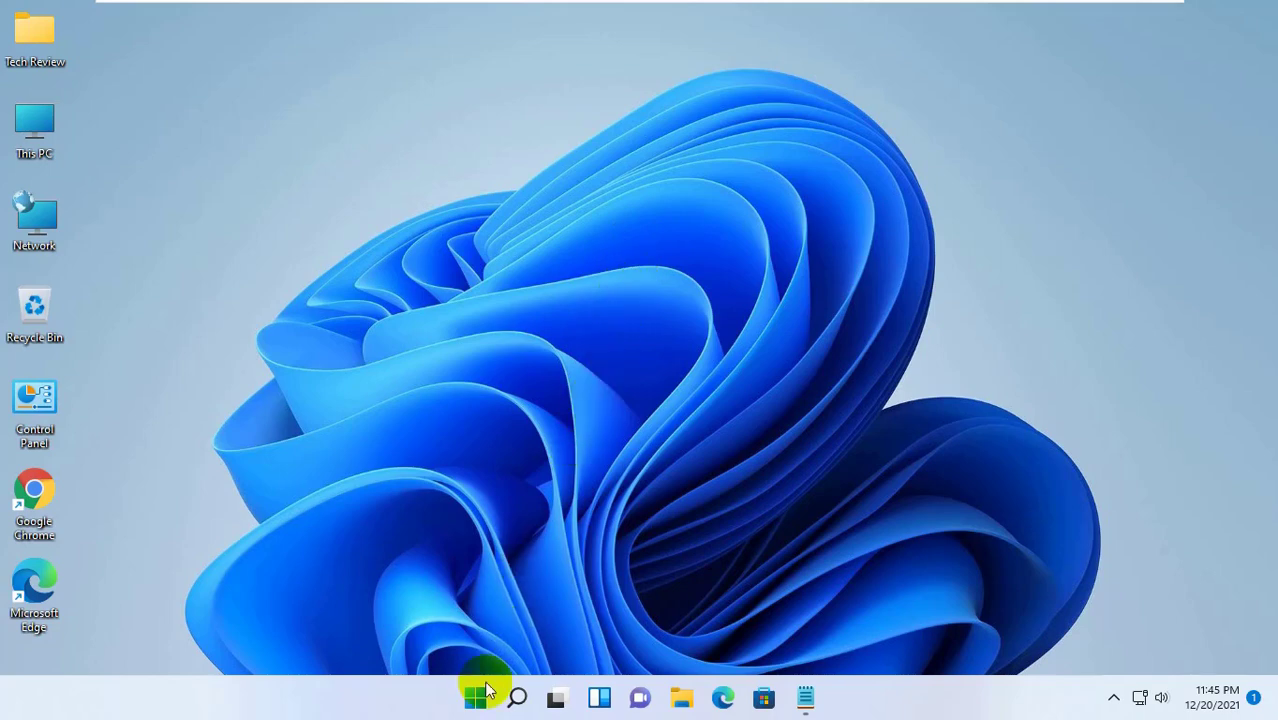
Search Start for Command Prompt, run it as administrator, and approve the UAC prompt
click(475, 694)
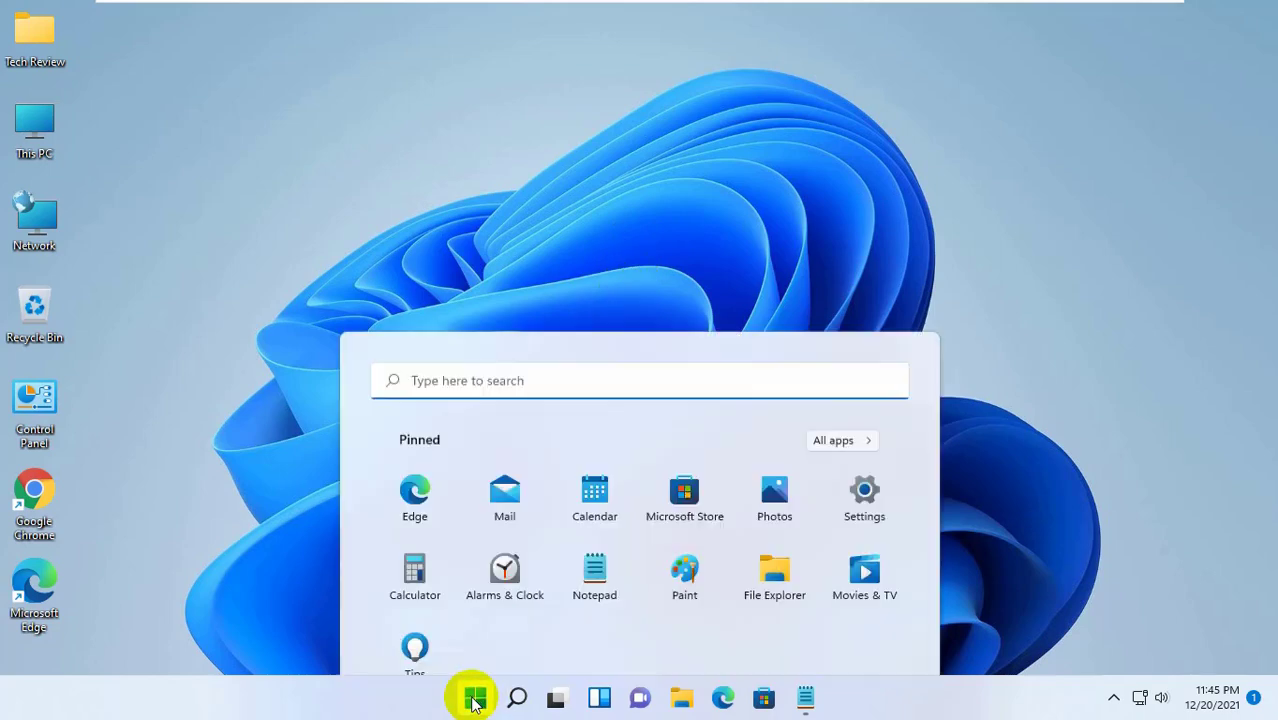
click(478, 693)
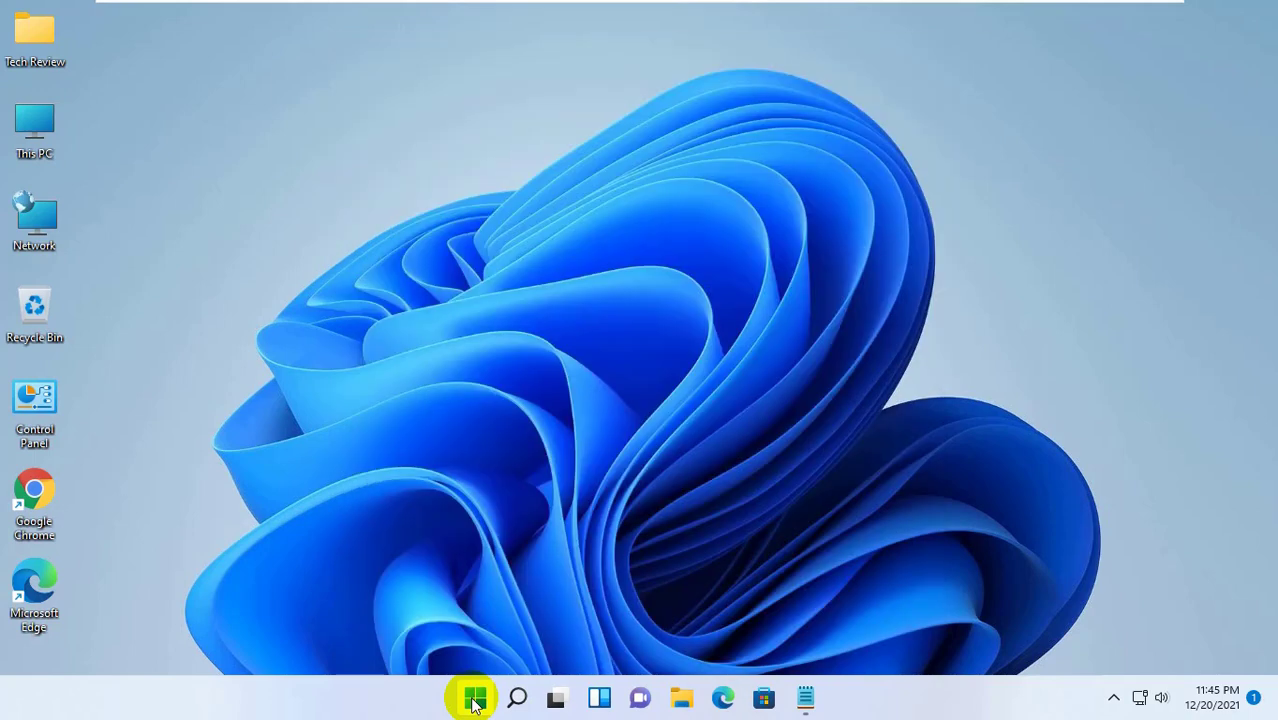
click(465, 697)
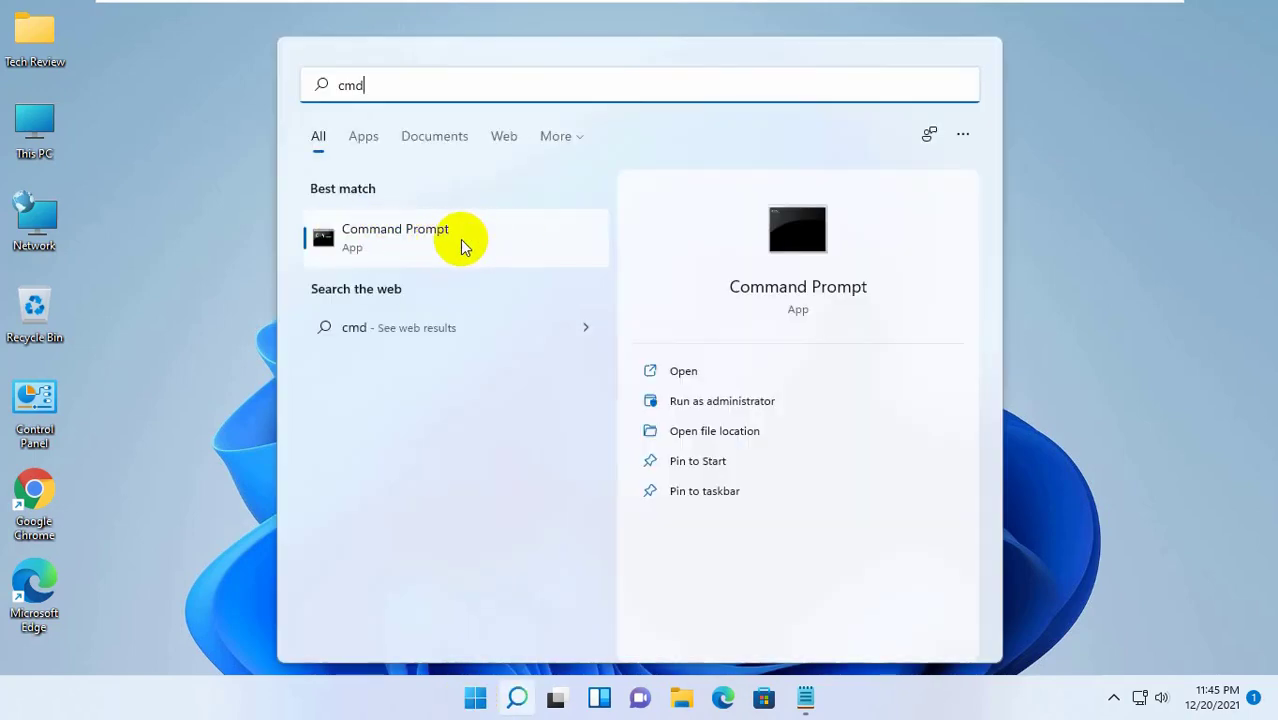
right_click(420, 245)
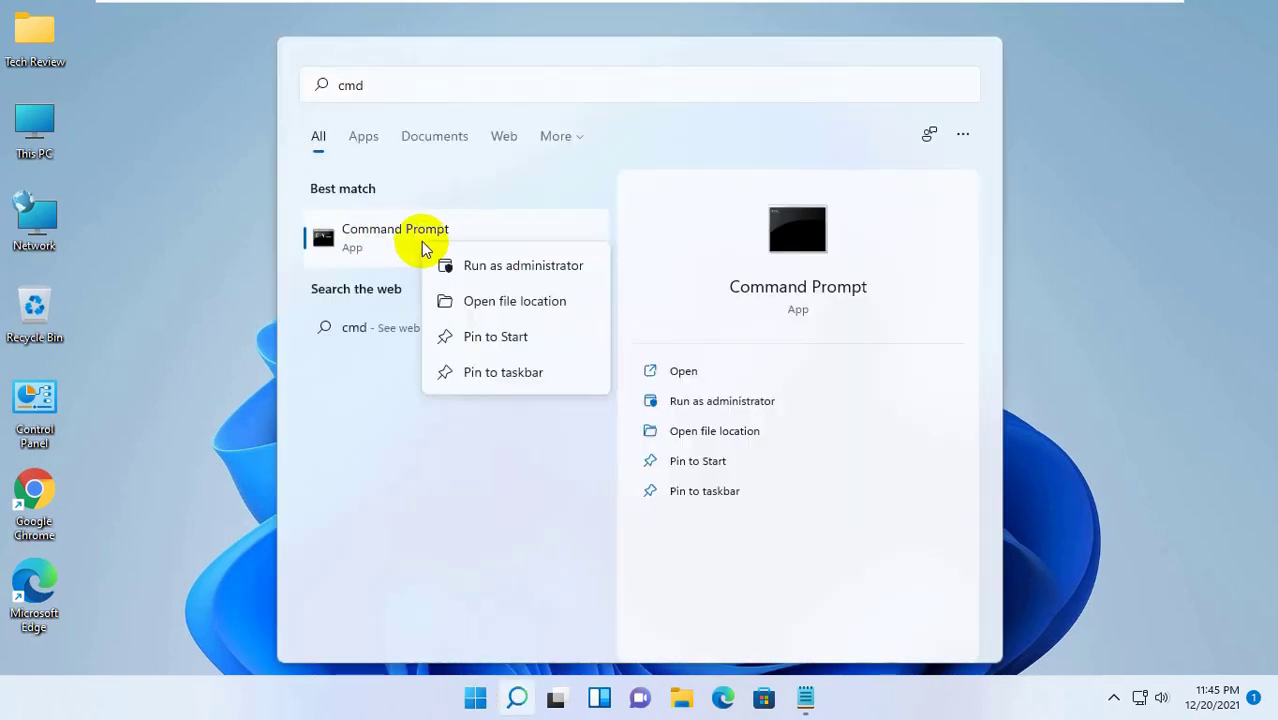
mouse_move(535, 265)
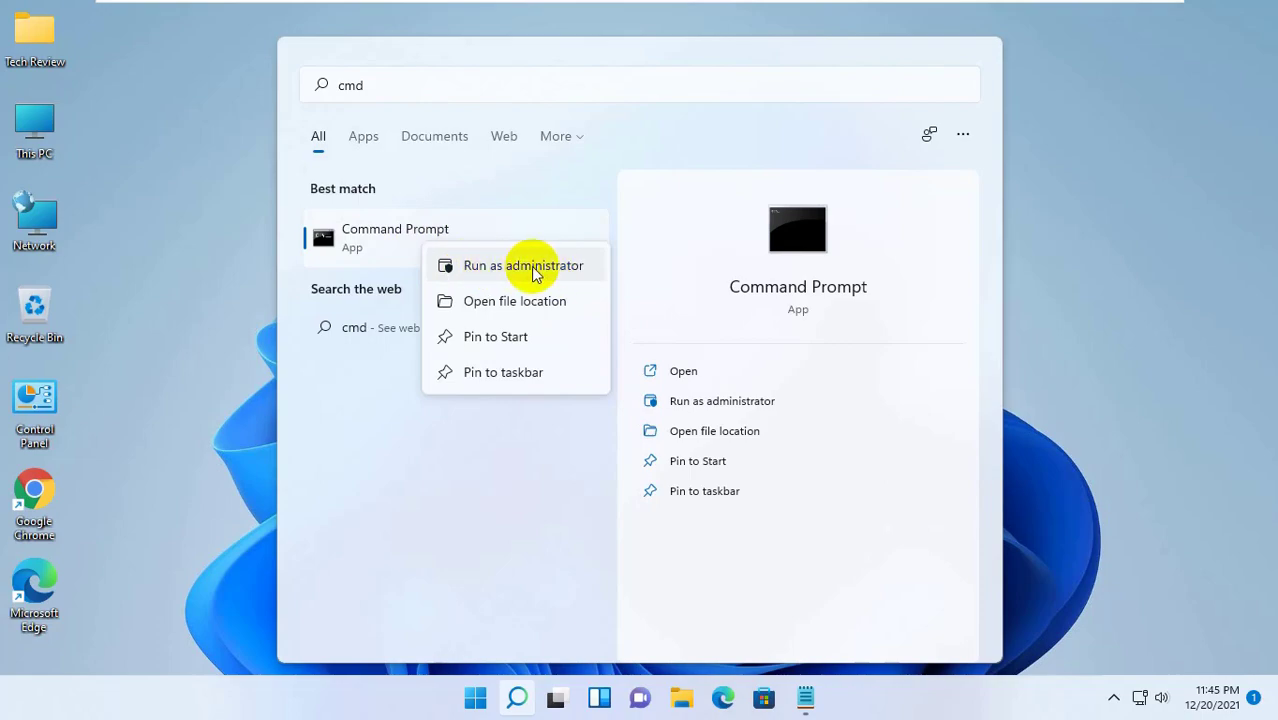
click(527, 265)
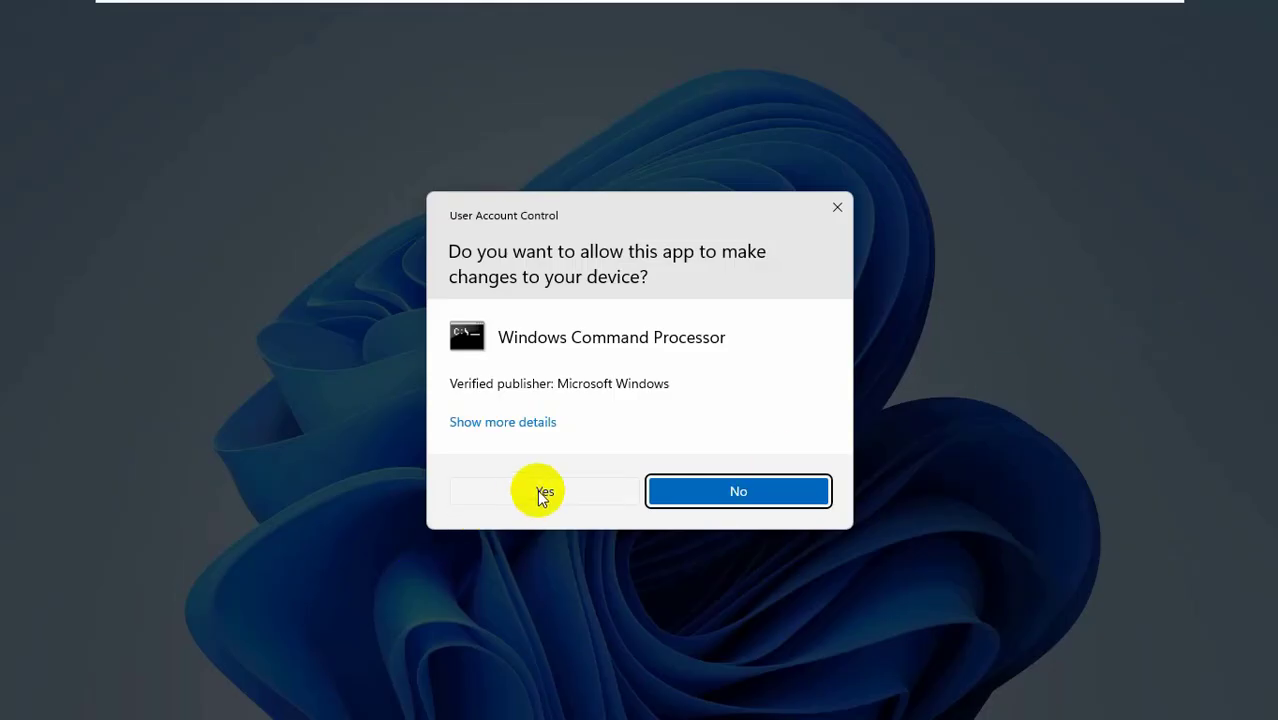
click(539, 491)
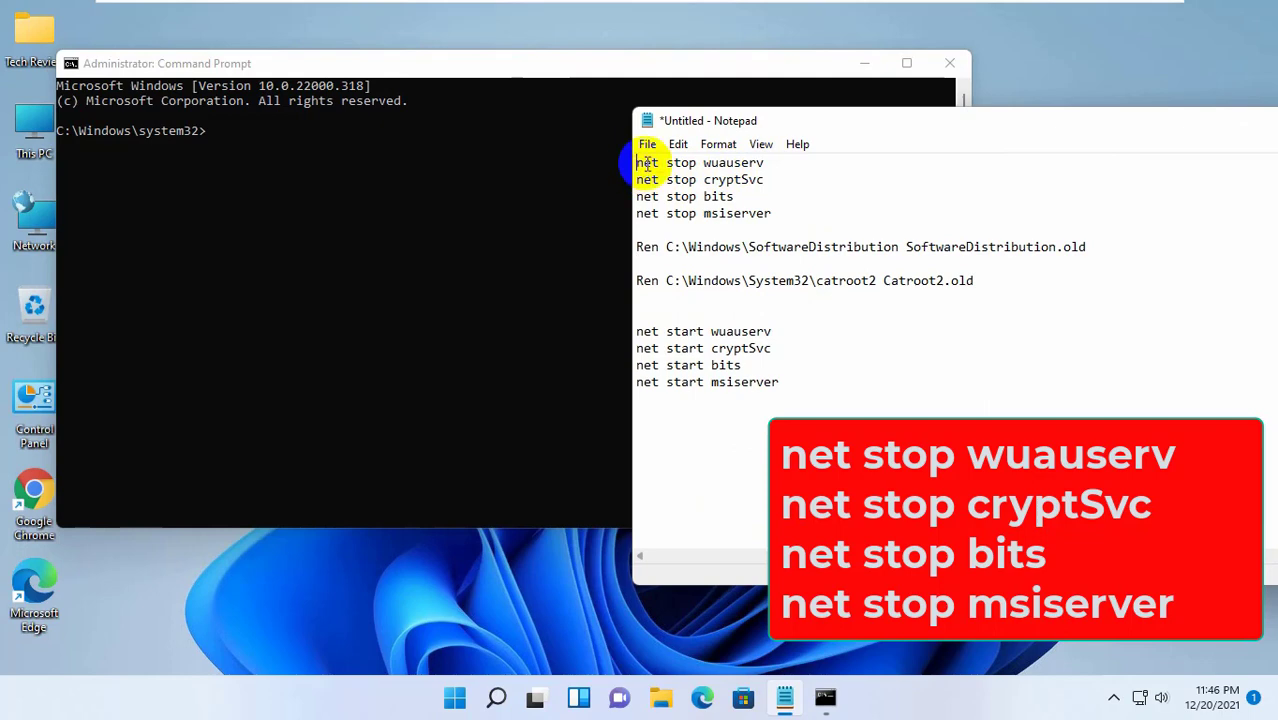
Copy the stop commands from Notepad and run 'net stop wuauserv' with the other stops
right_click(700, 162)
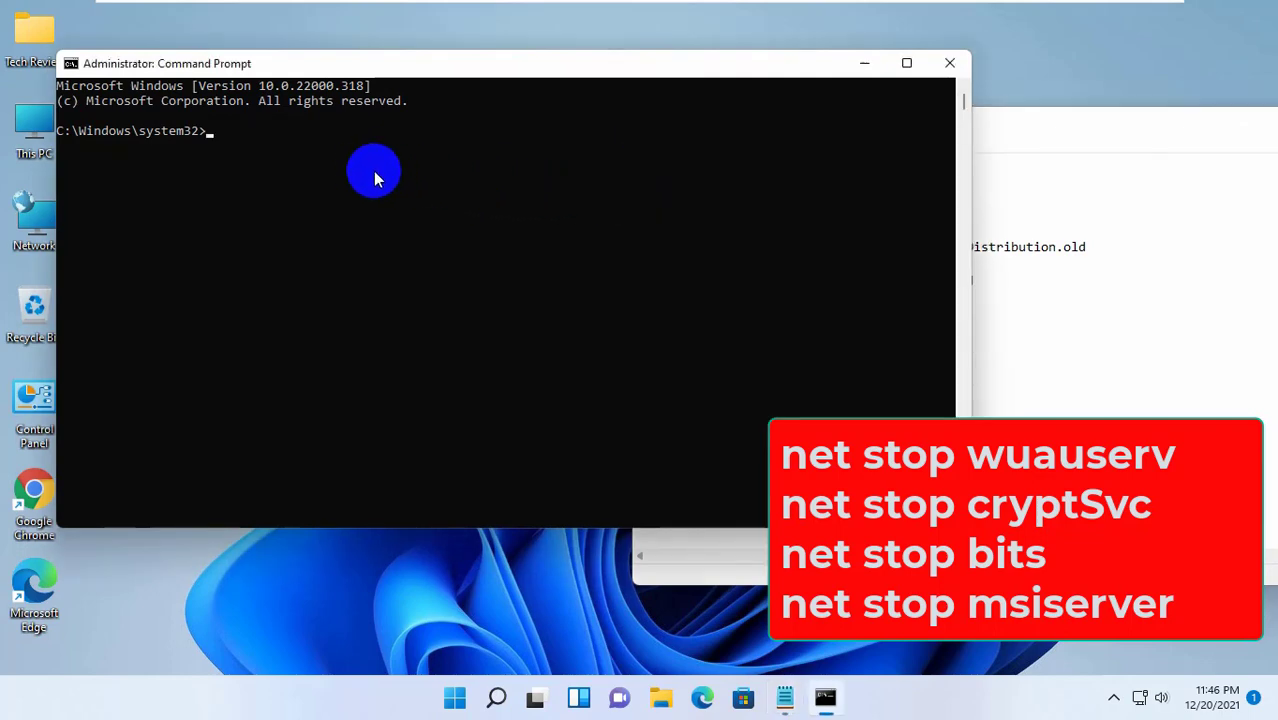
text(net stop wuauserv)
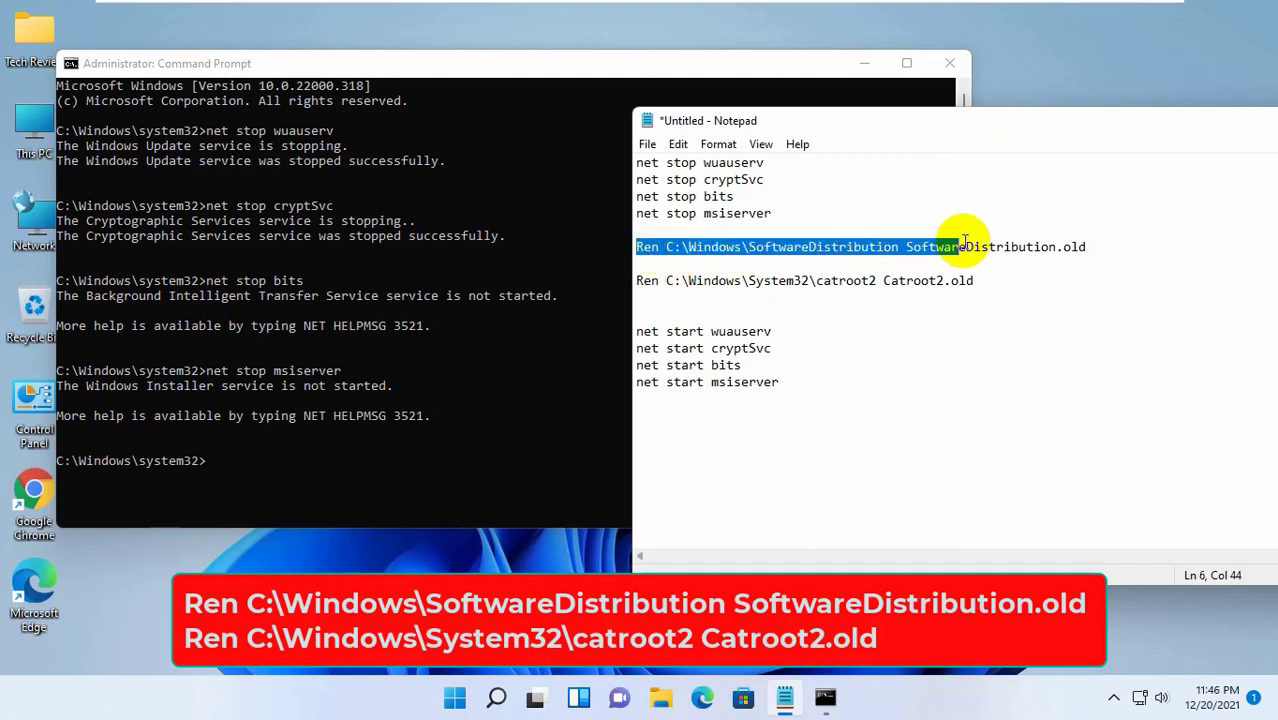
Copy the Ren command from Notepad to rename SoftwareDistribution and catroot2 to .old
right_click(965, 246)
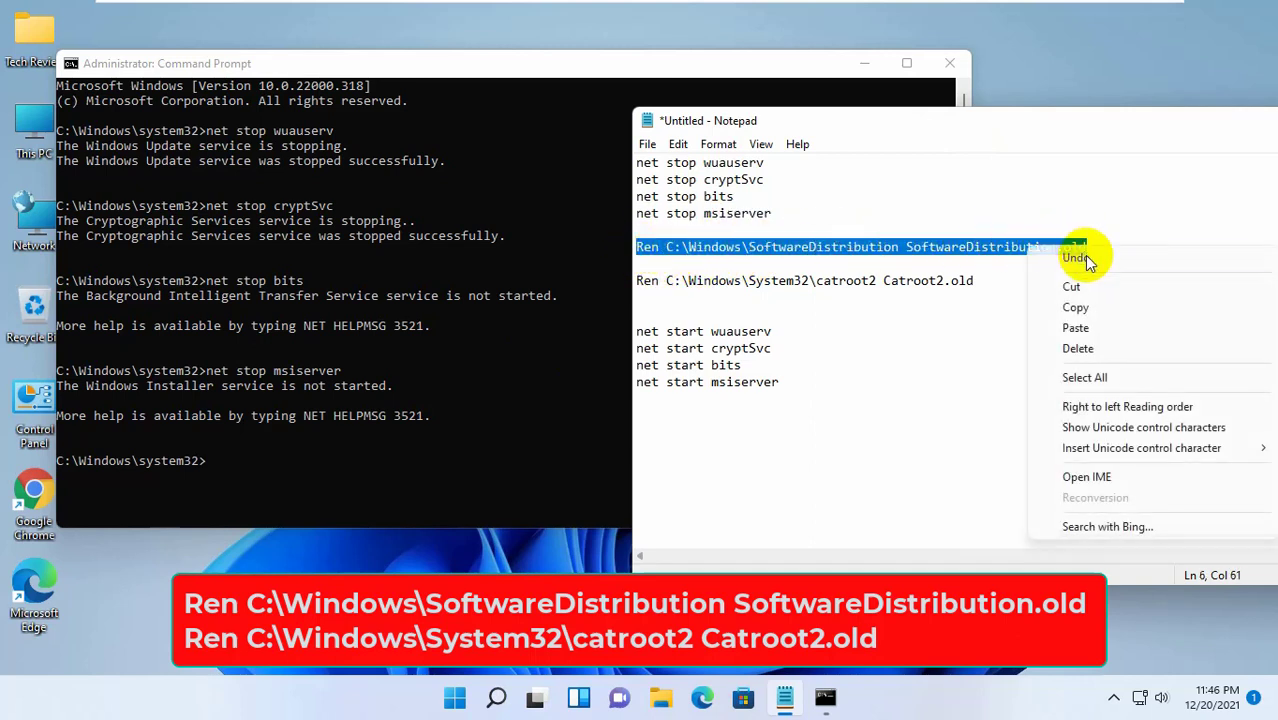
click(250, 460)
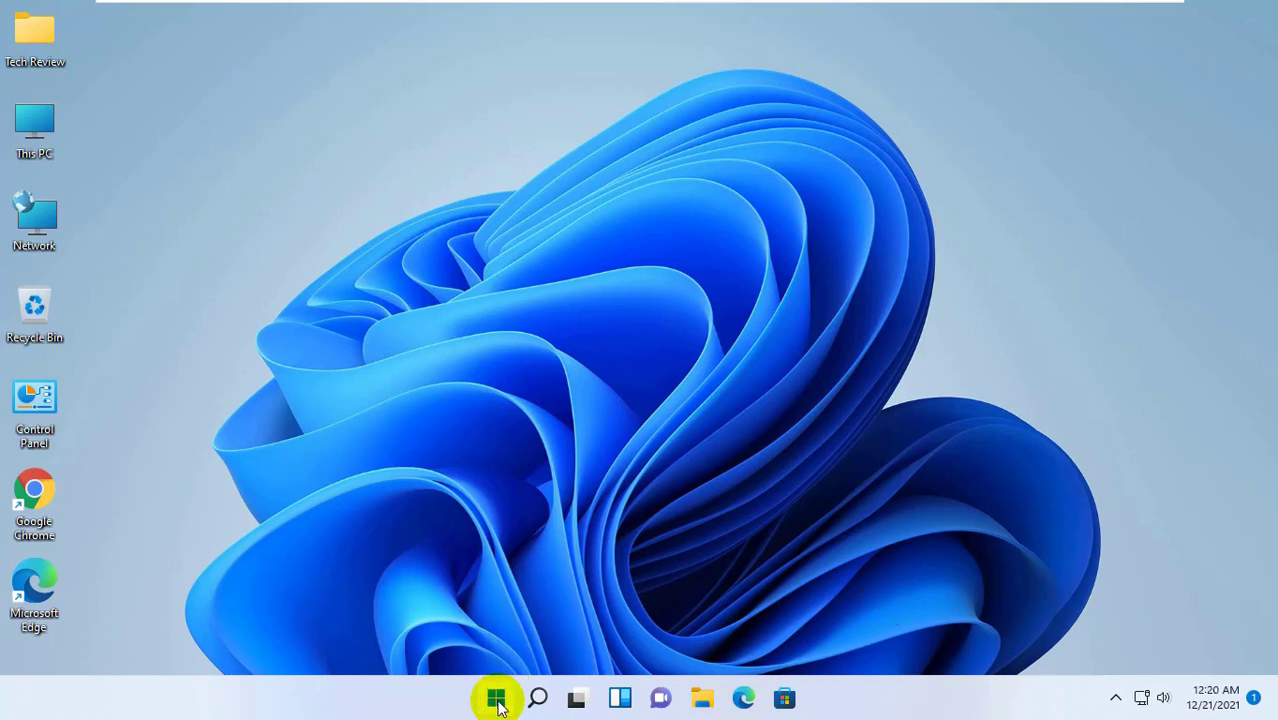
Open Settings from the Start button's quick link menu
right_click(497, 697)
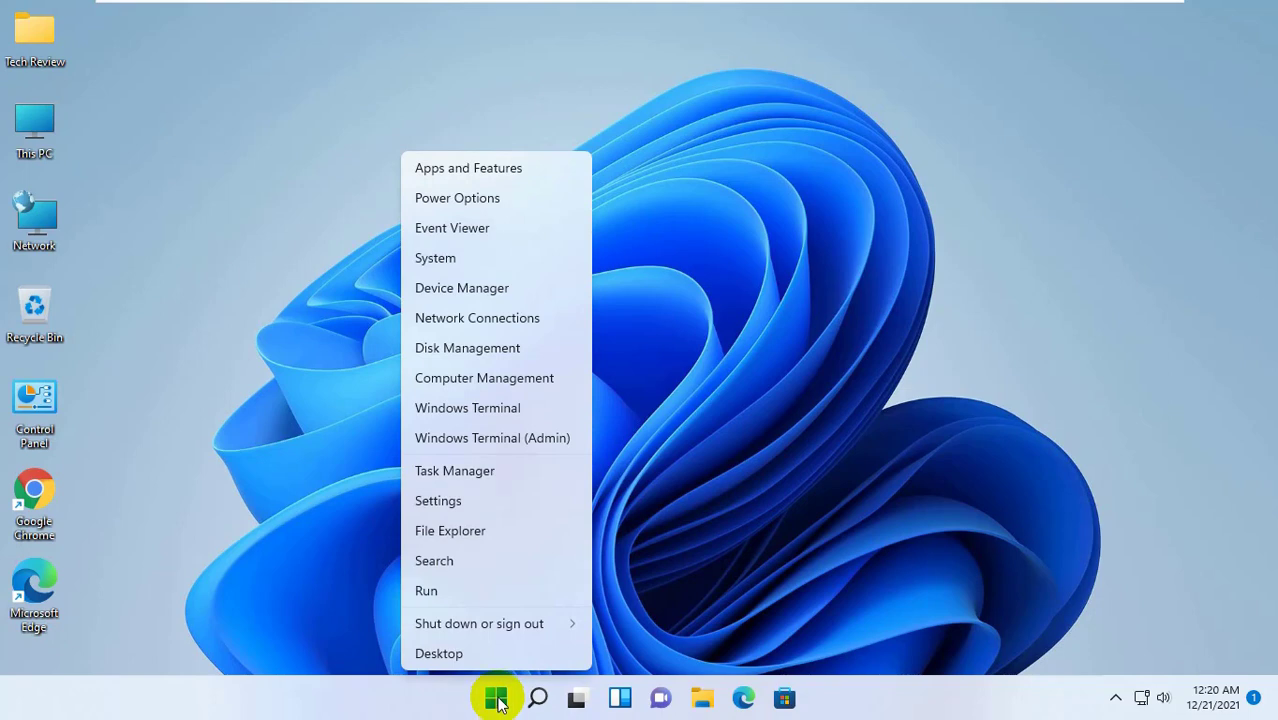
mouse_move(463, 502)
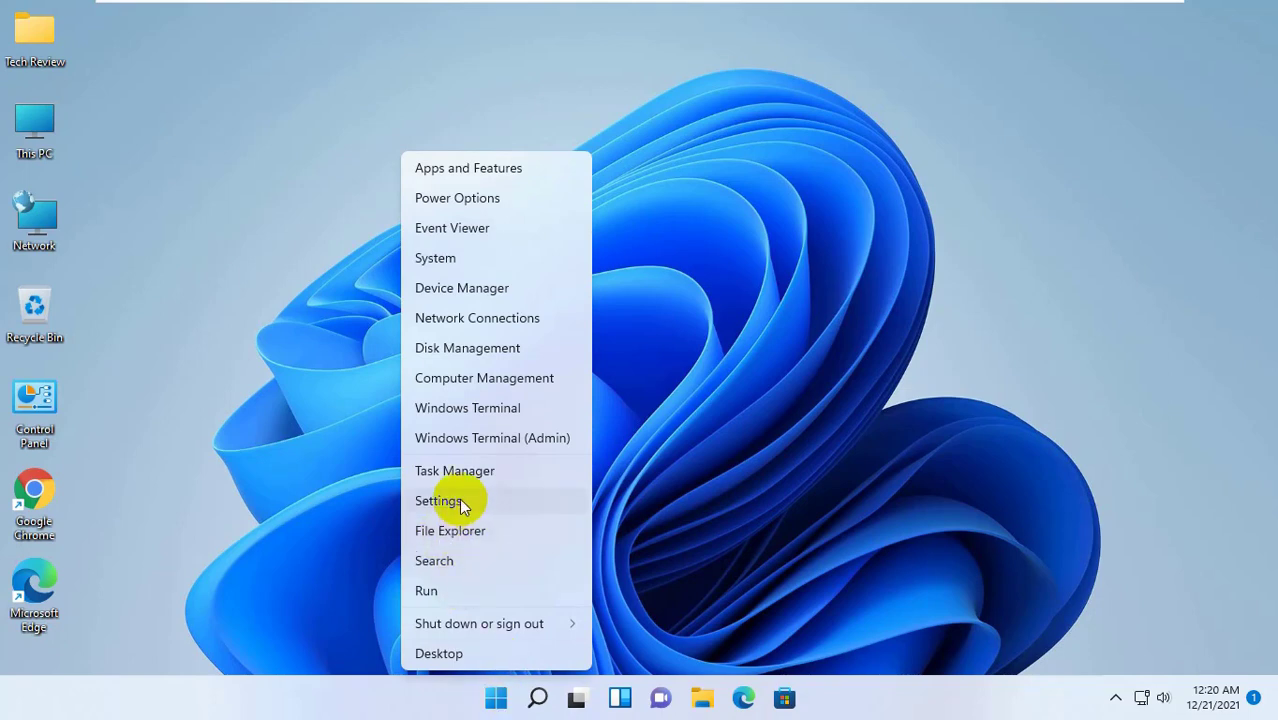
click(439, 501)
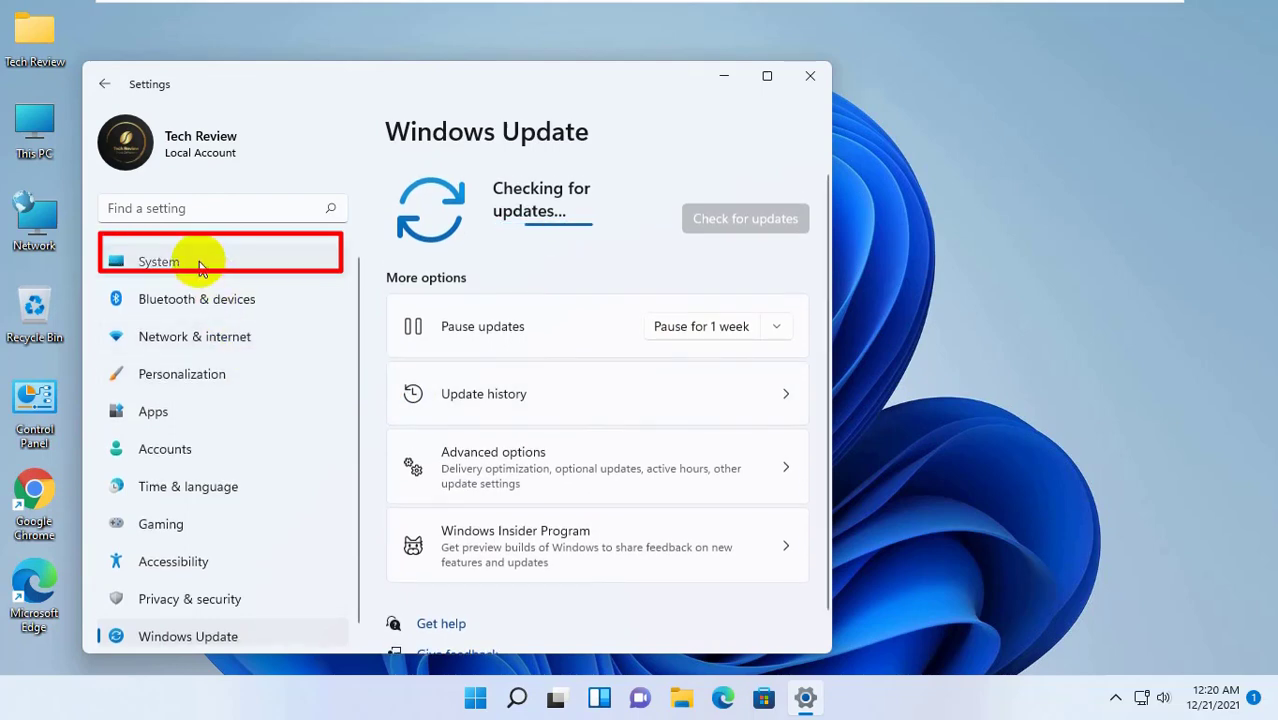
Go to System > Troubleshoot and open Other troubleshooters
click(159, 261)
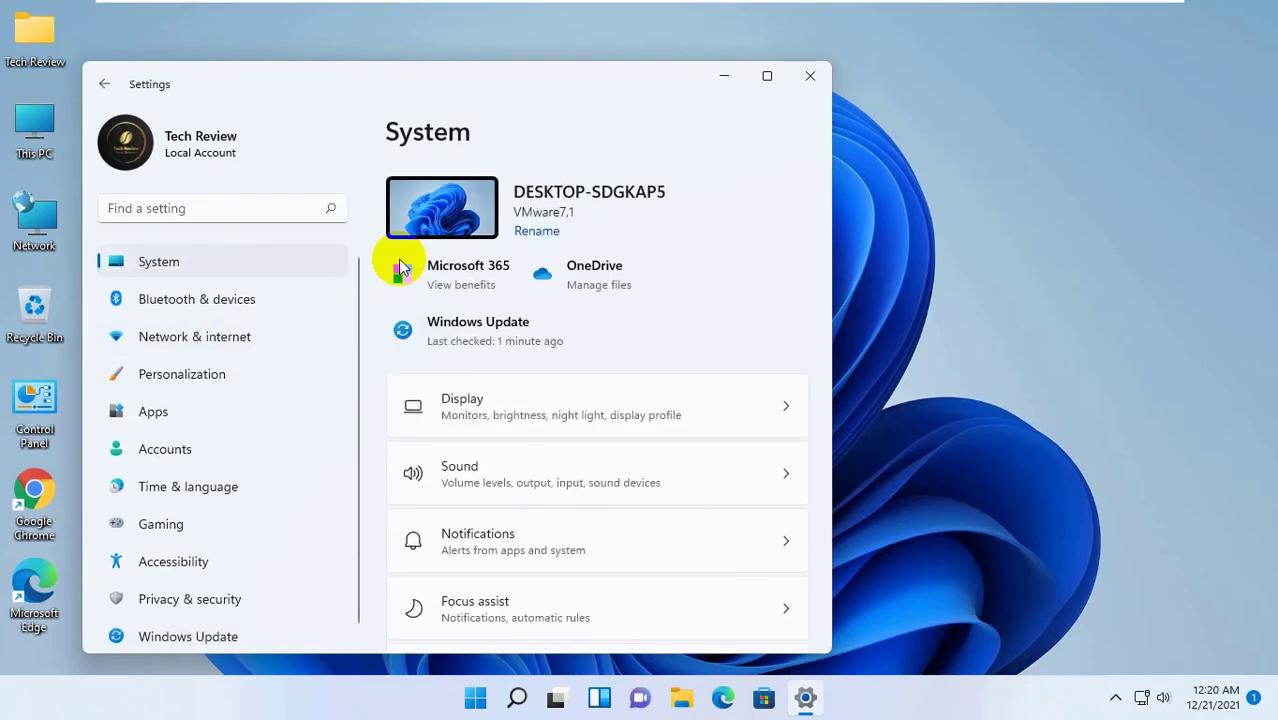
scroll(down, 3)
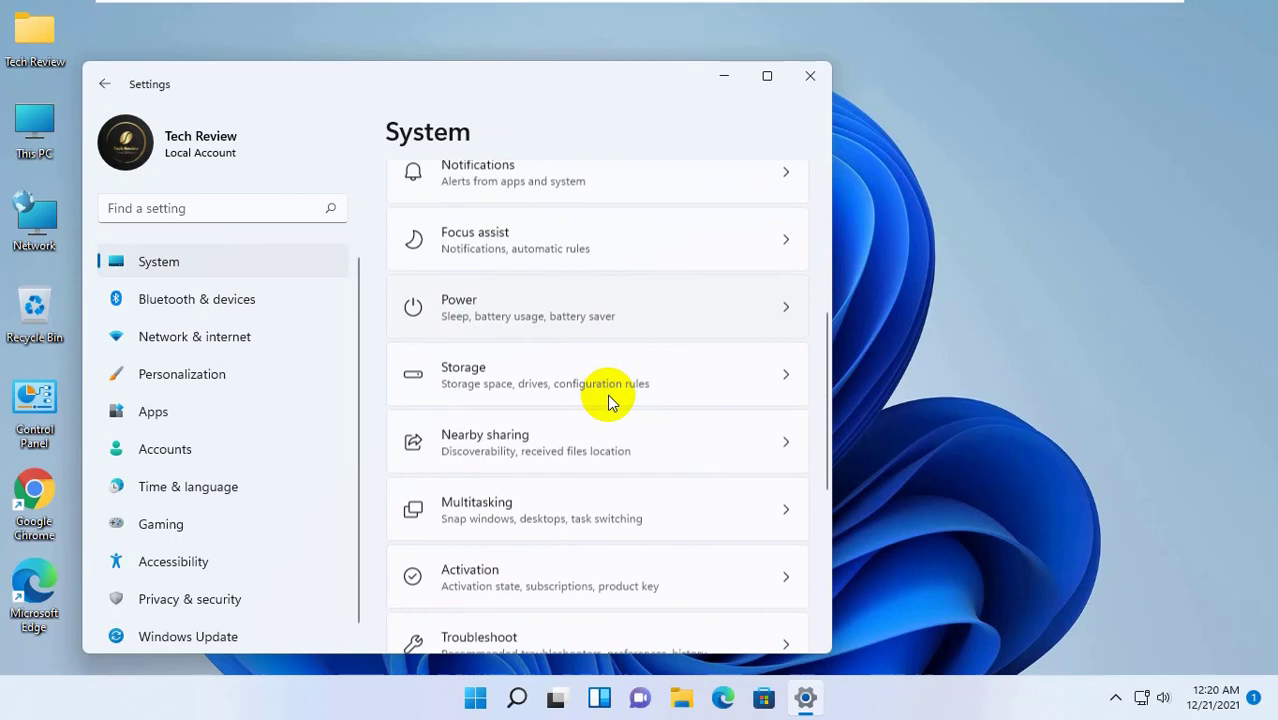
scroll(down, 3)
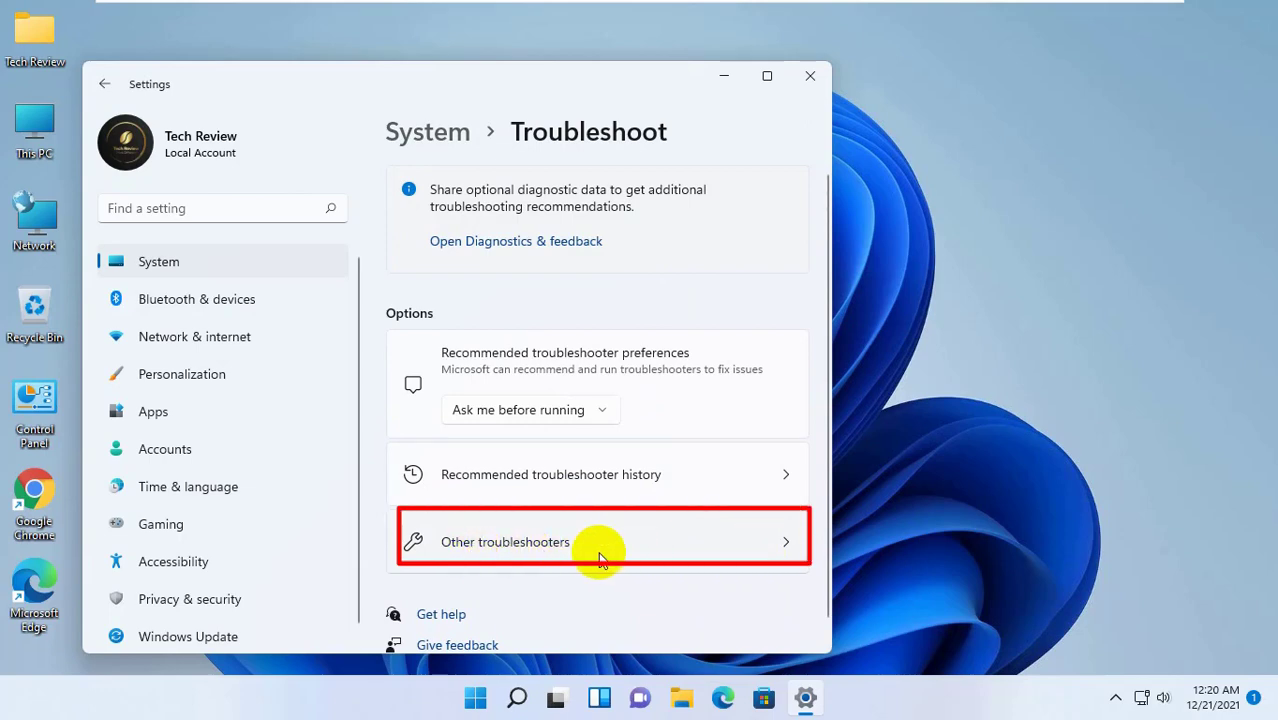
click(600, 541)
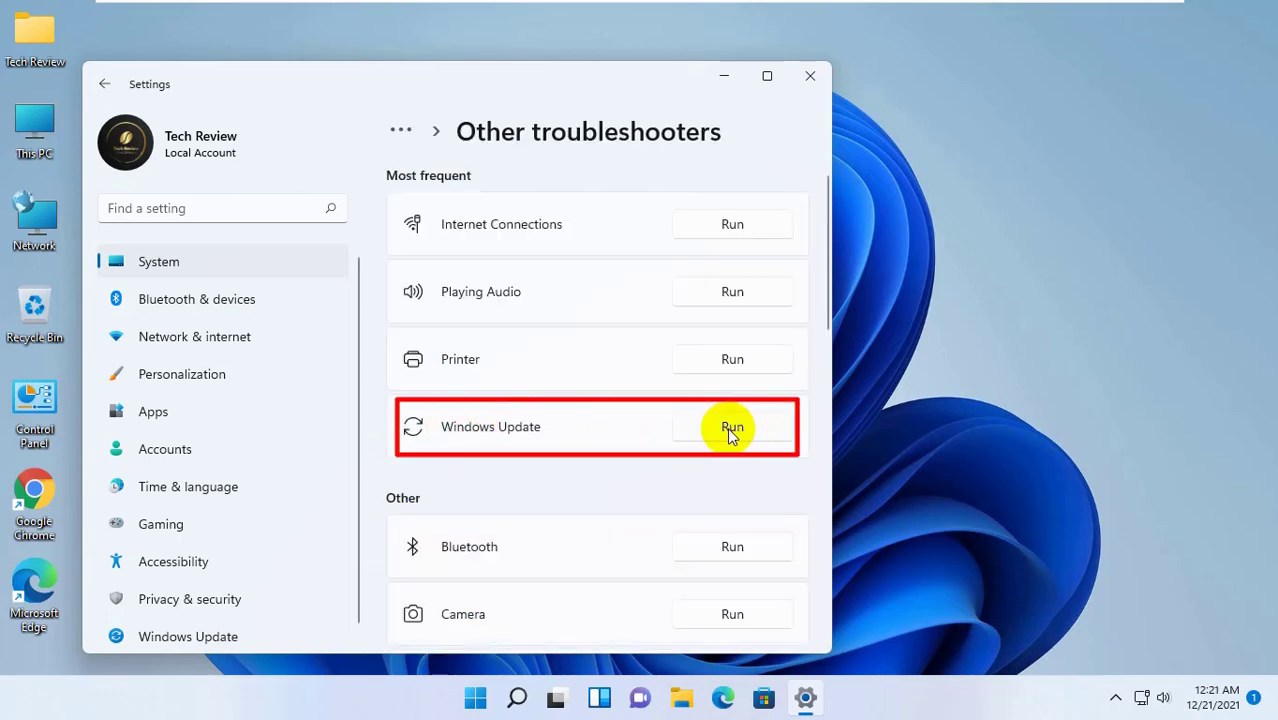
Run the Windows Update troubleshooter, dismiss its report, and close Settings
click(731, 427)
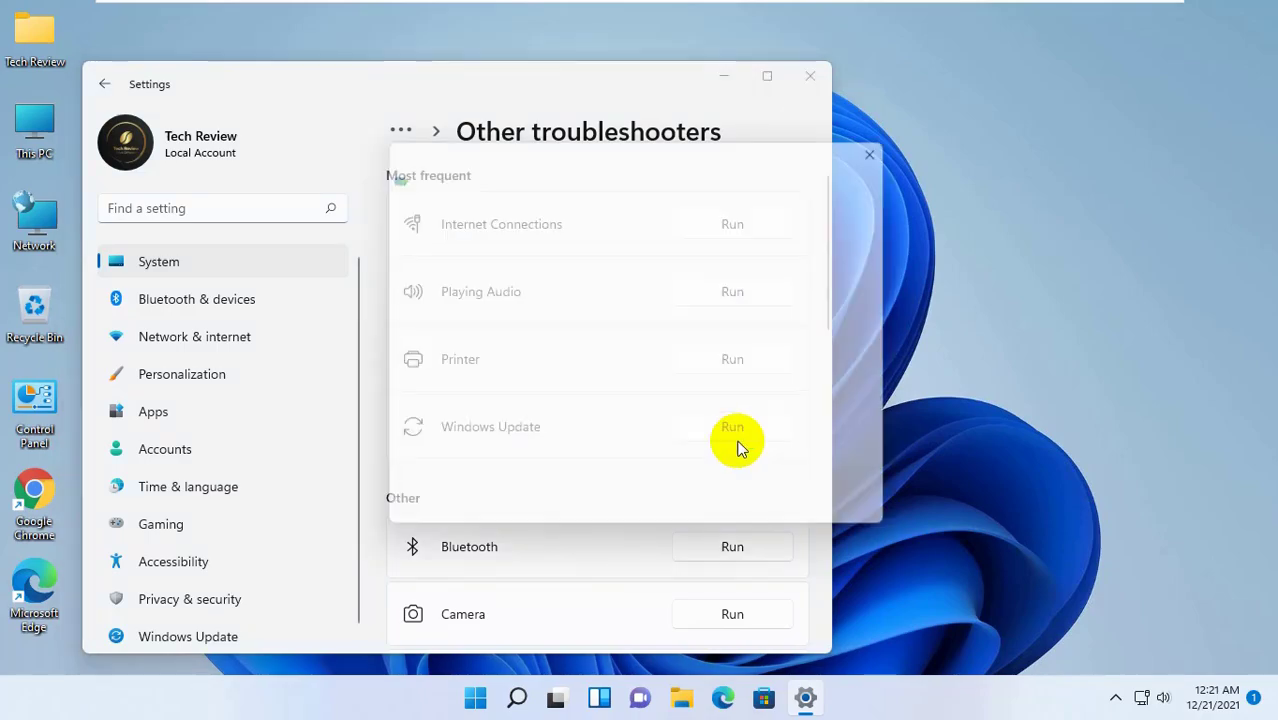
click(732, 427)
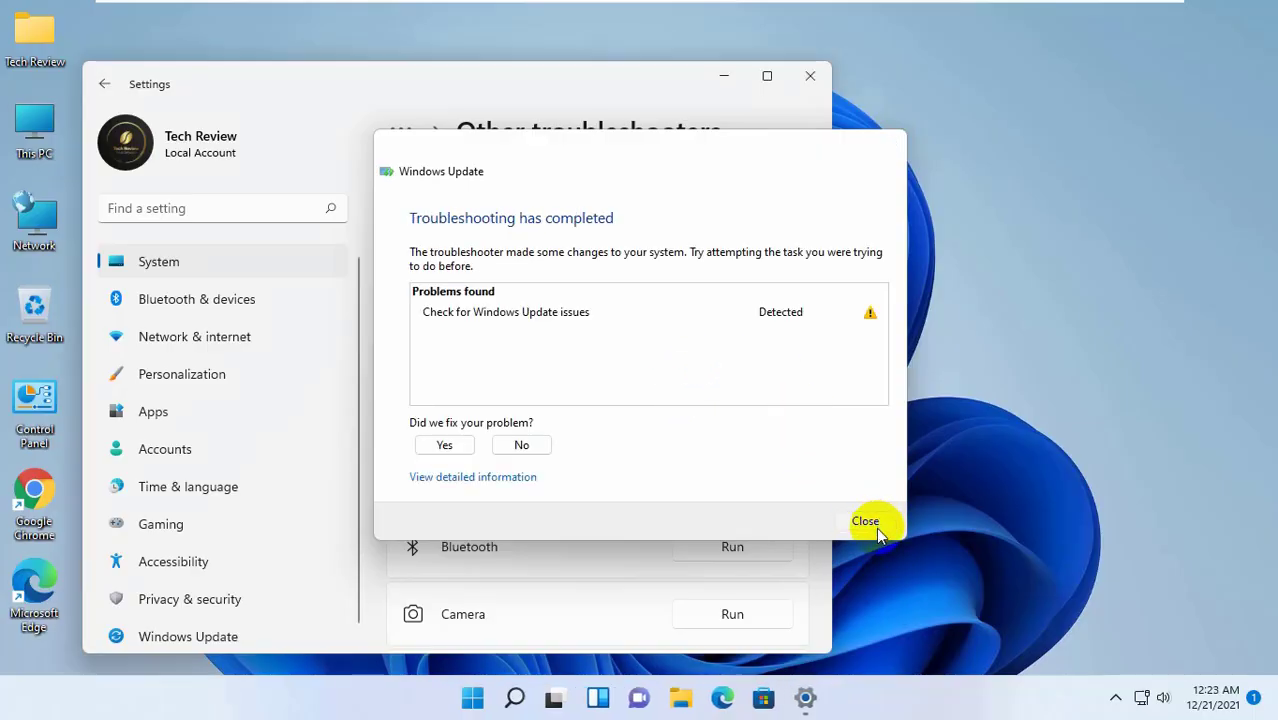
click(865, 521)
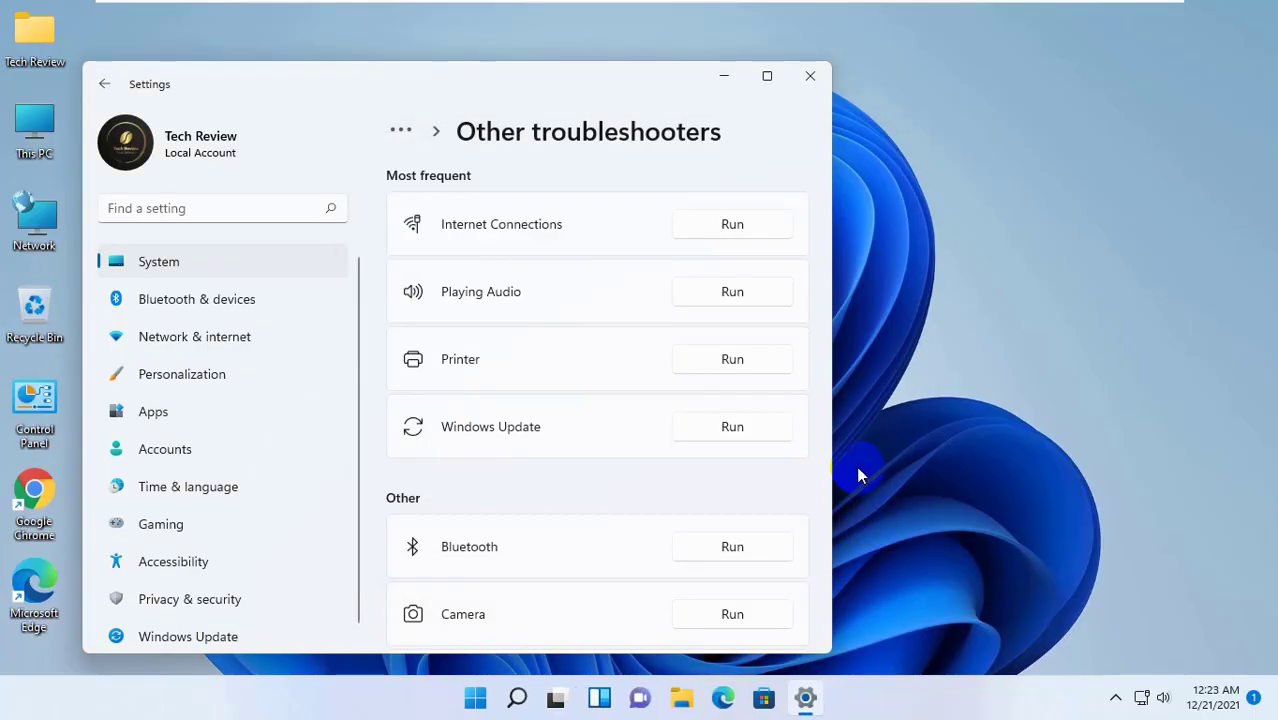
mouse_move(855, 476)
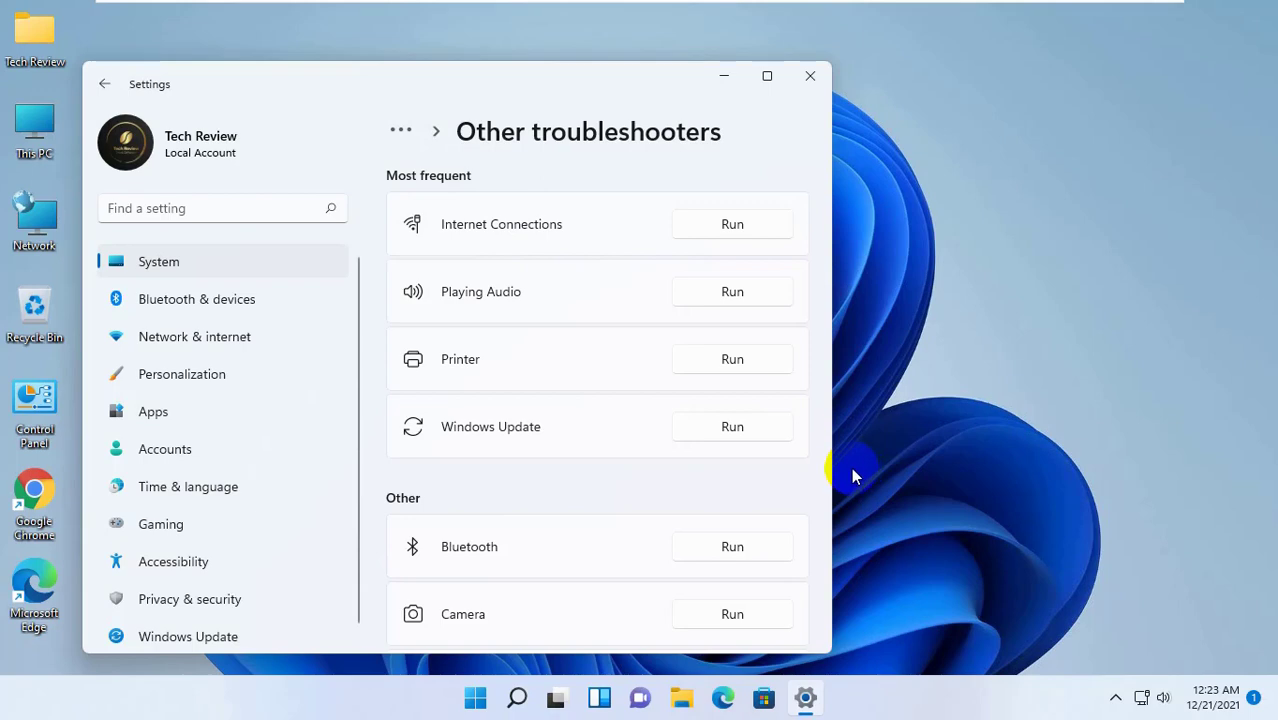
mouse_move(810, 77)
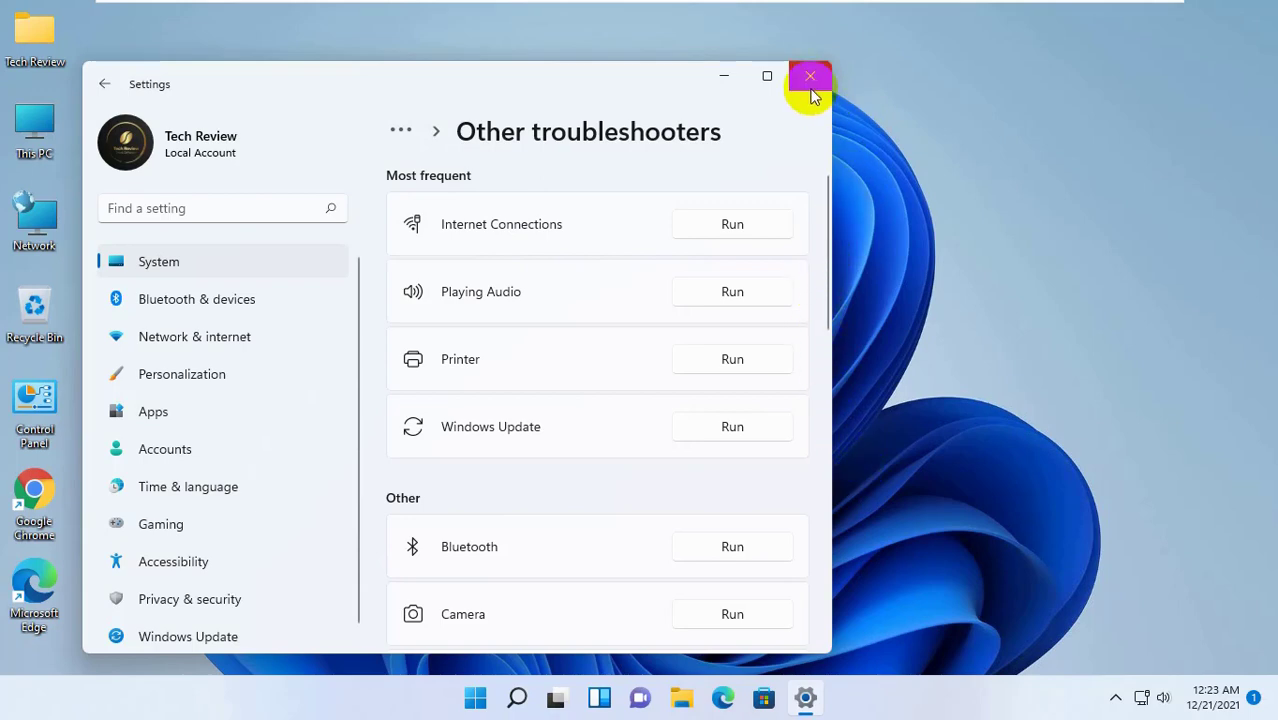
click(811, 76)
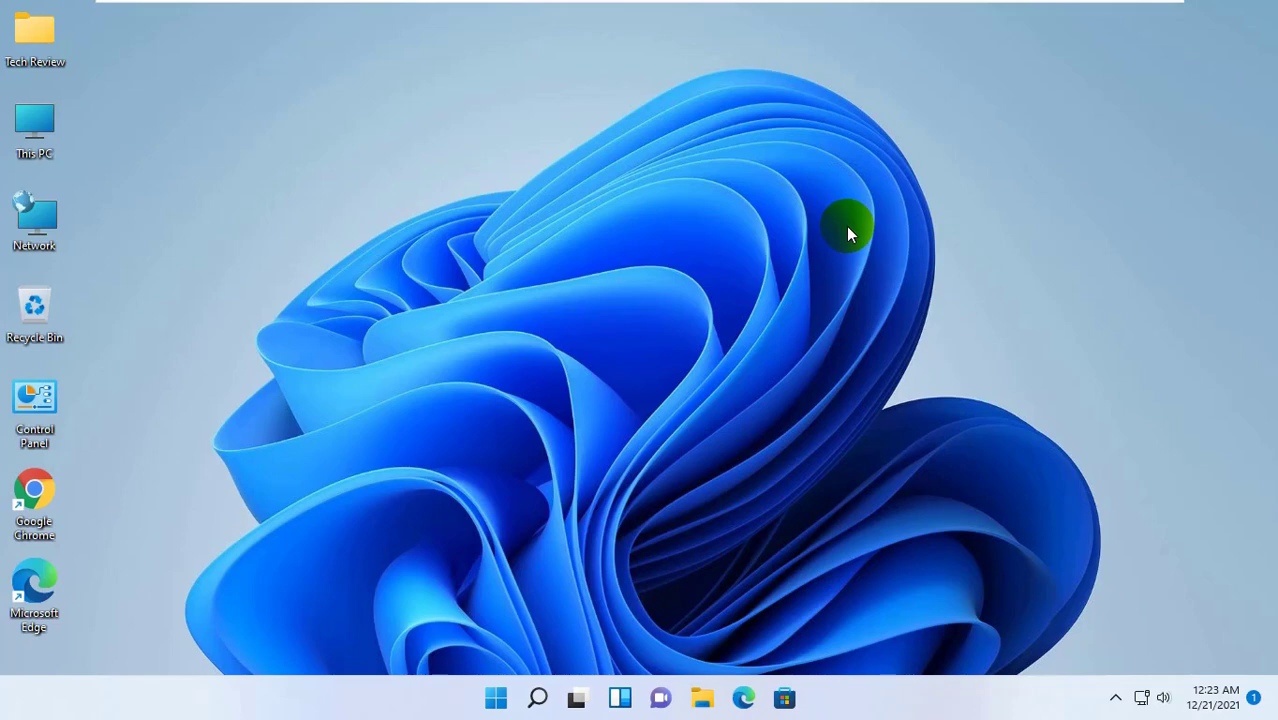
Search 'cmd' in Start, run Command Prompt as administrator, and approve UAC
click(473, 697)
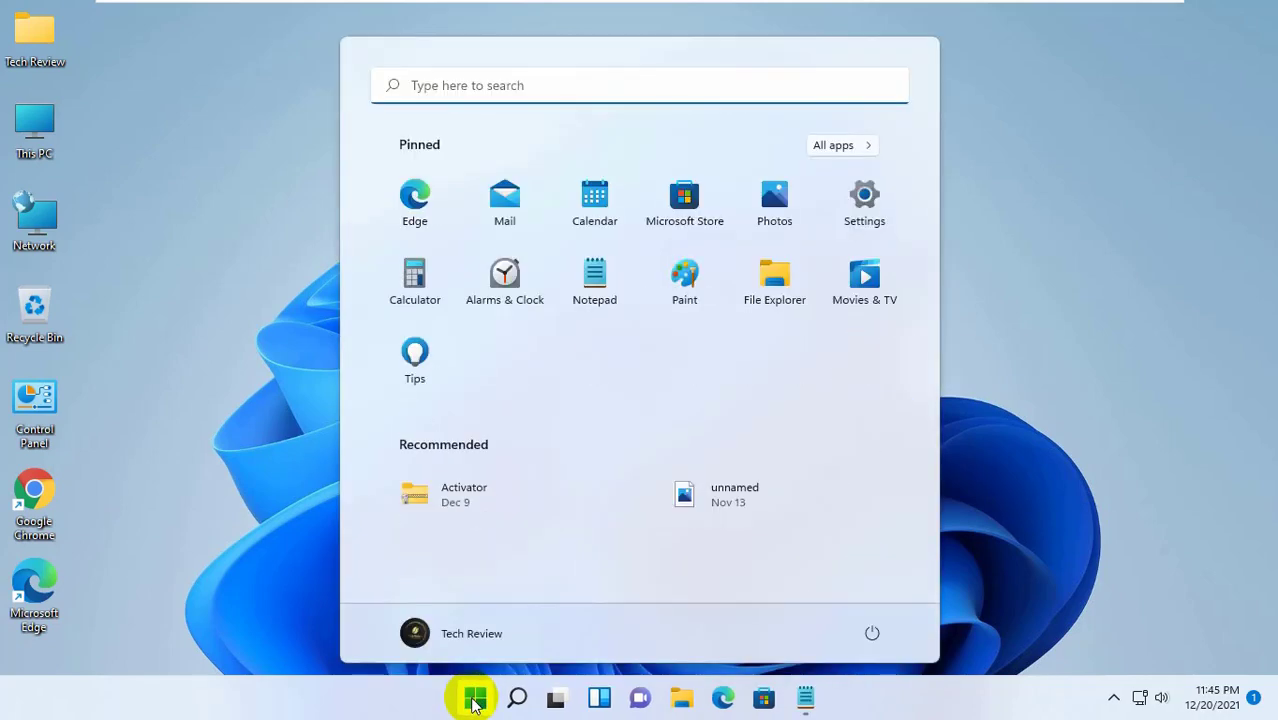
text(cmd)
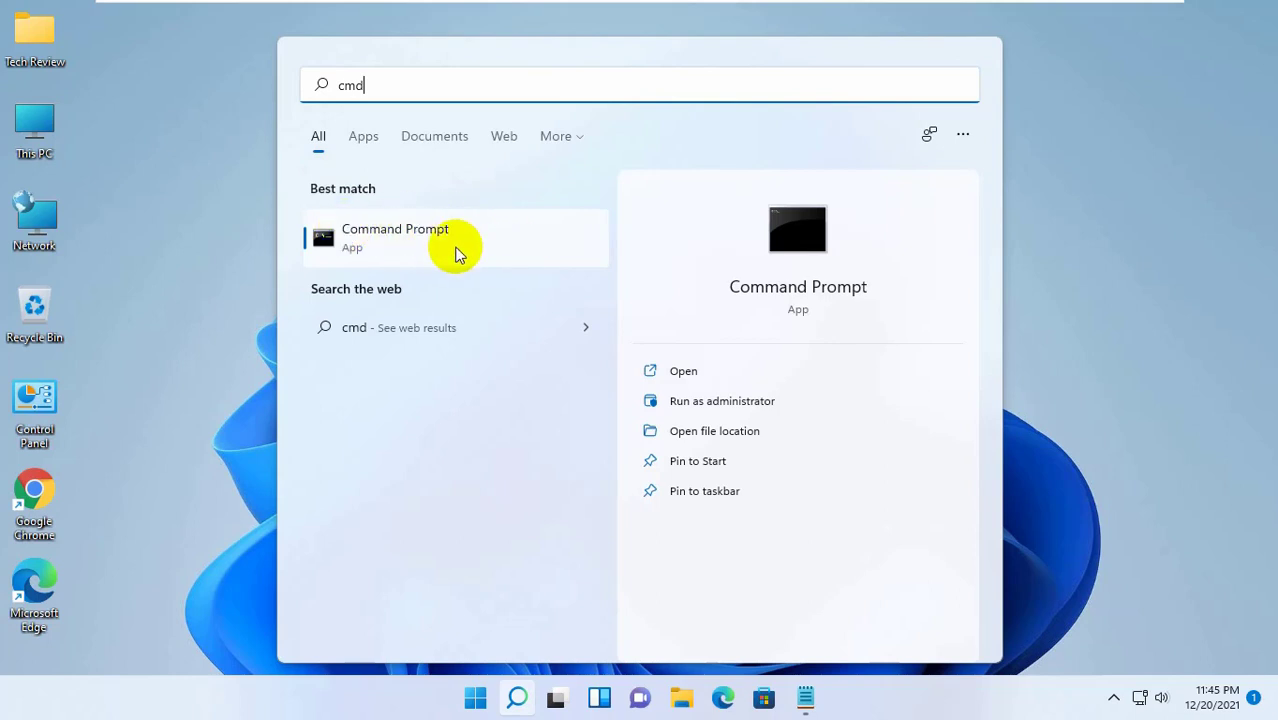
right_click(420, 238)
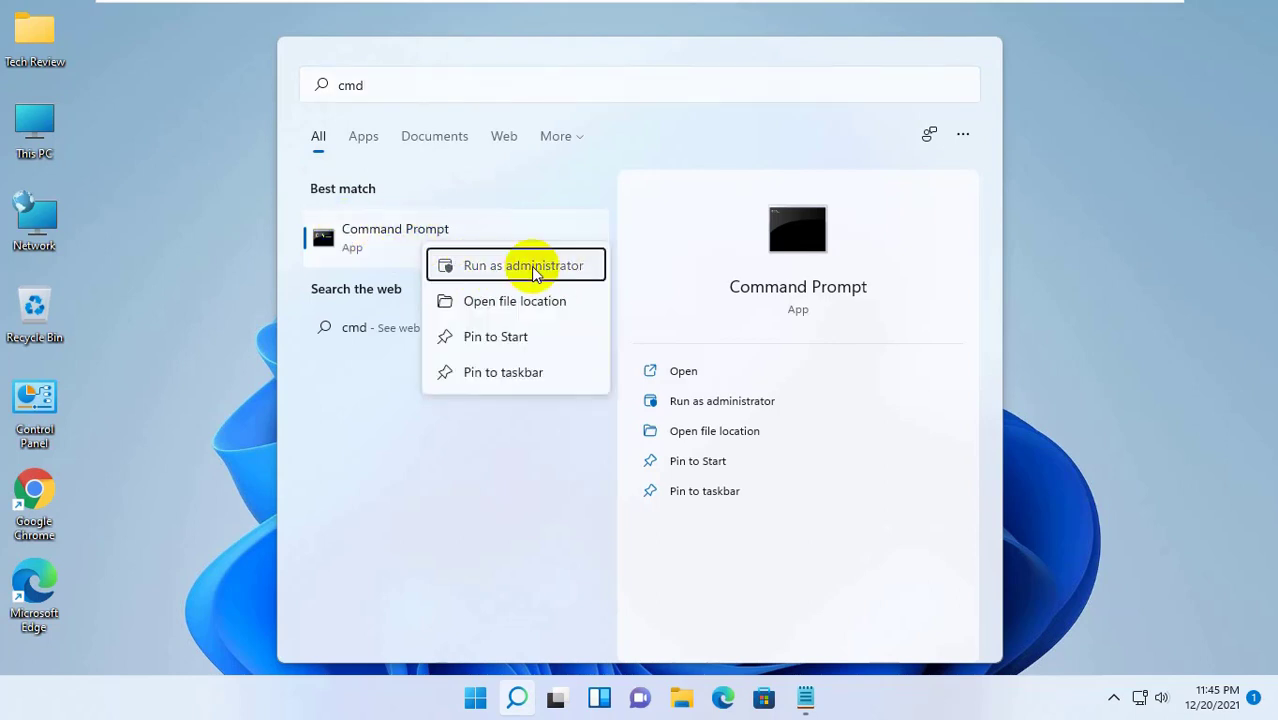
click(533, 265)
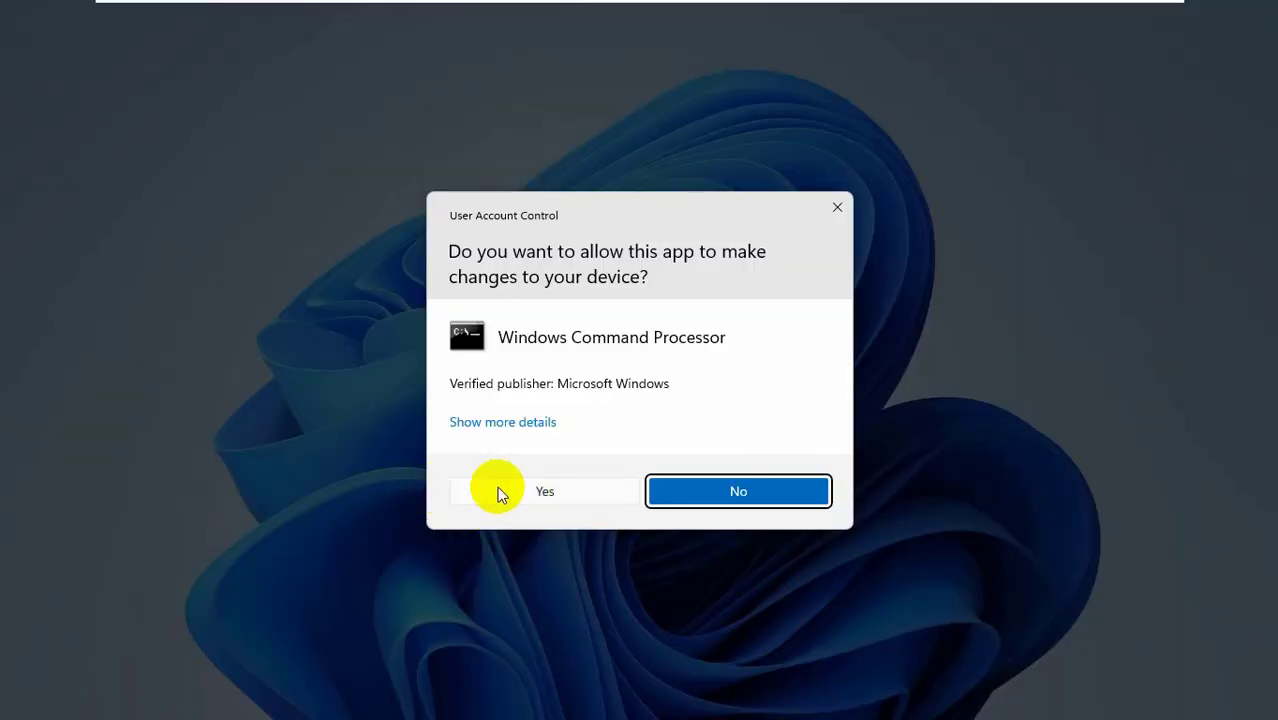
click(545, 491)
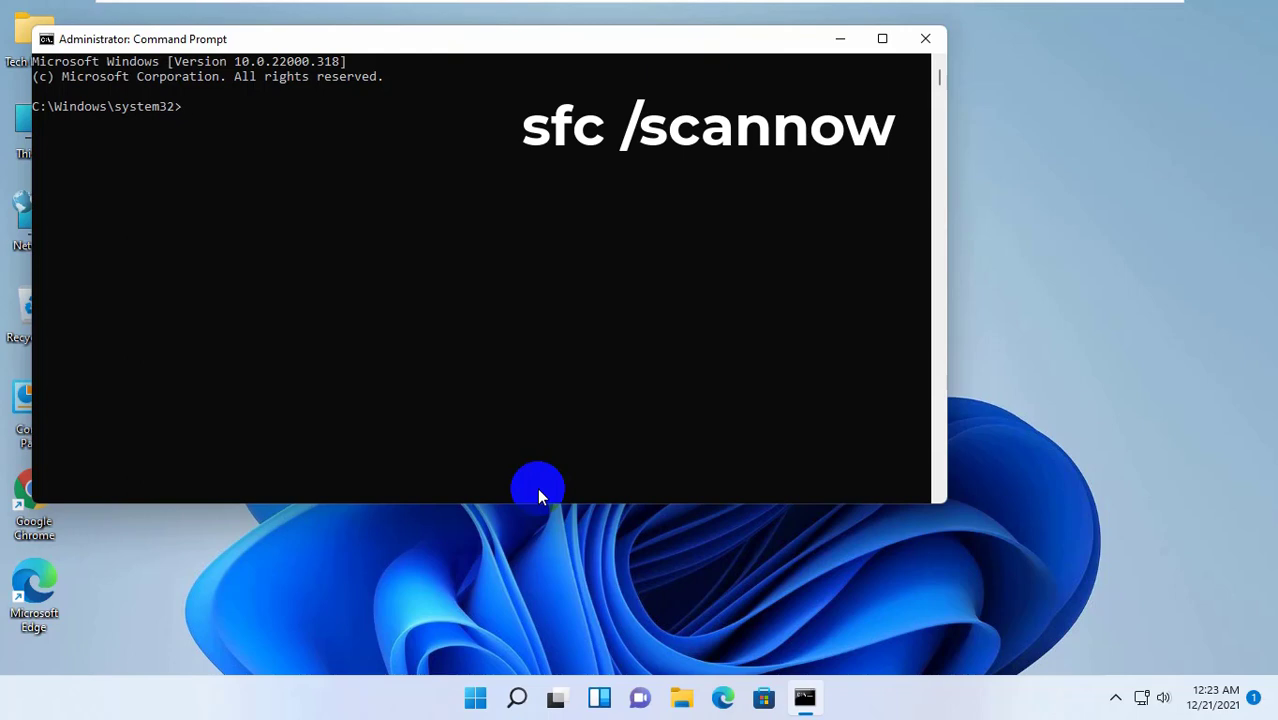
Run 'sfc /scannow' and let the scan finish with no integrity violations
text(sfc /sca)
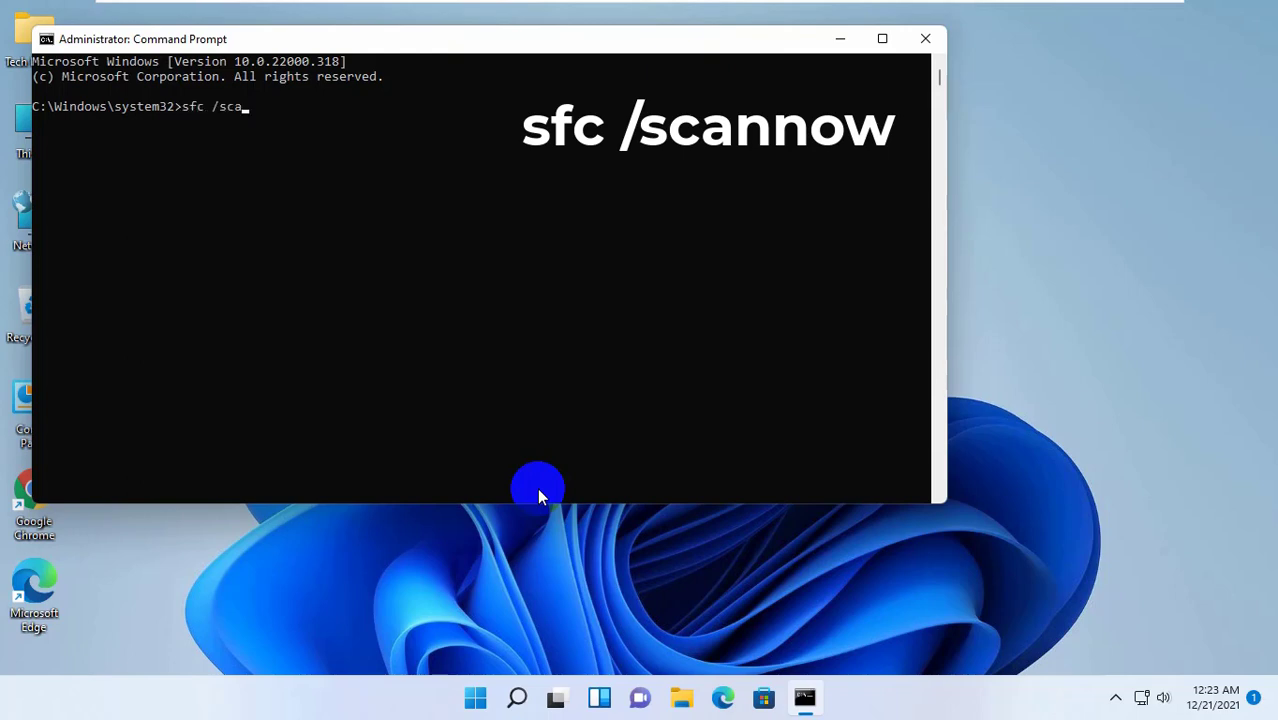
text(nnow)
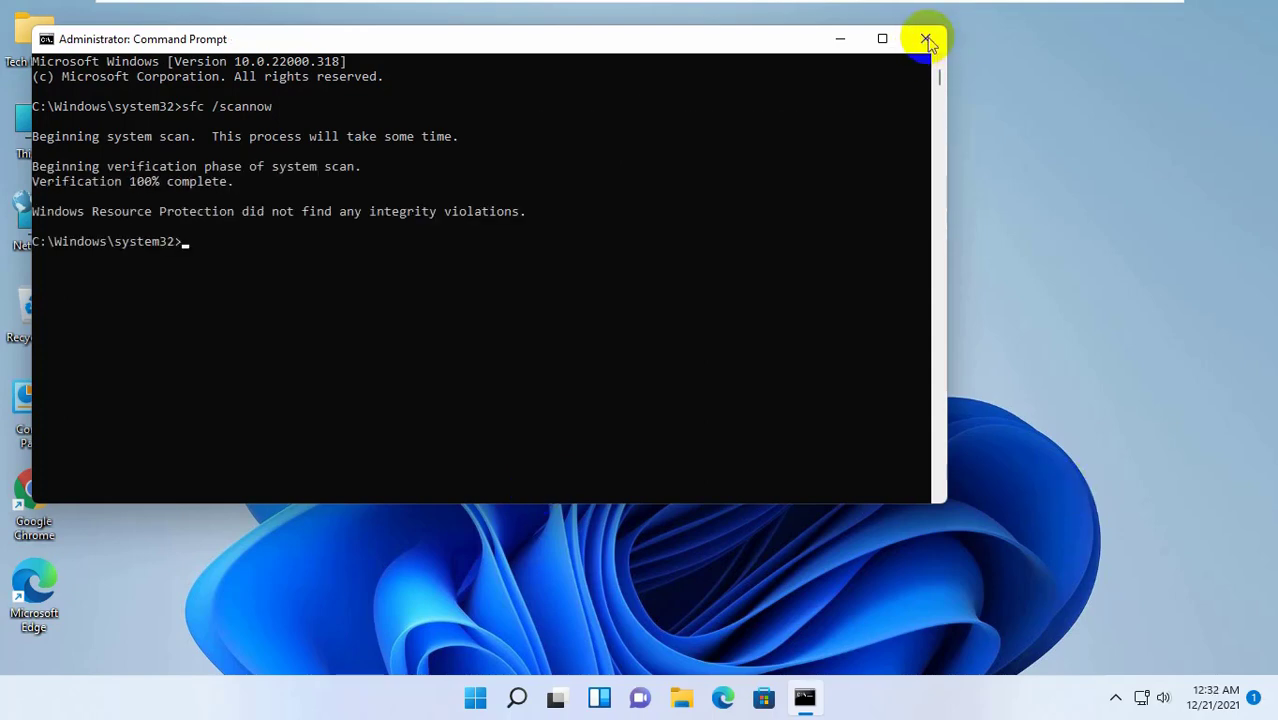
mouse_move(1040, 27)
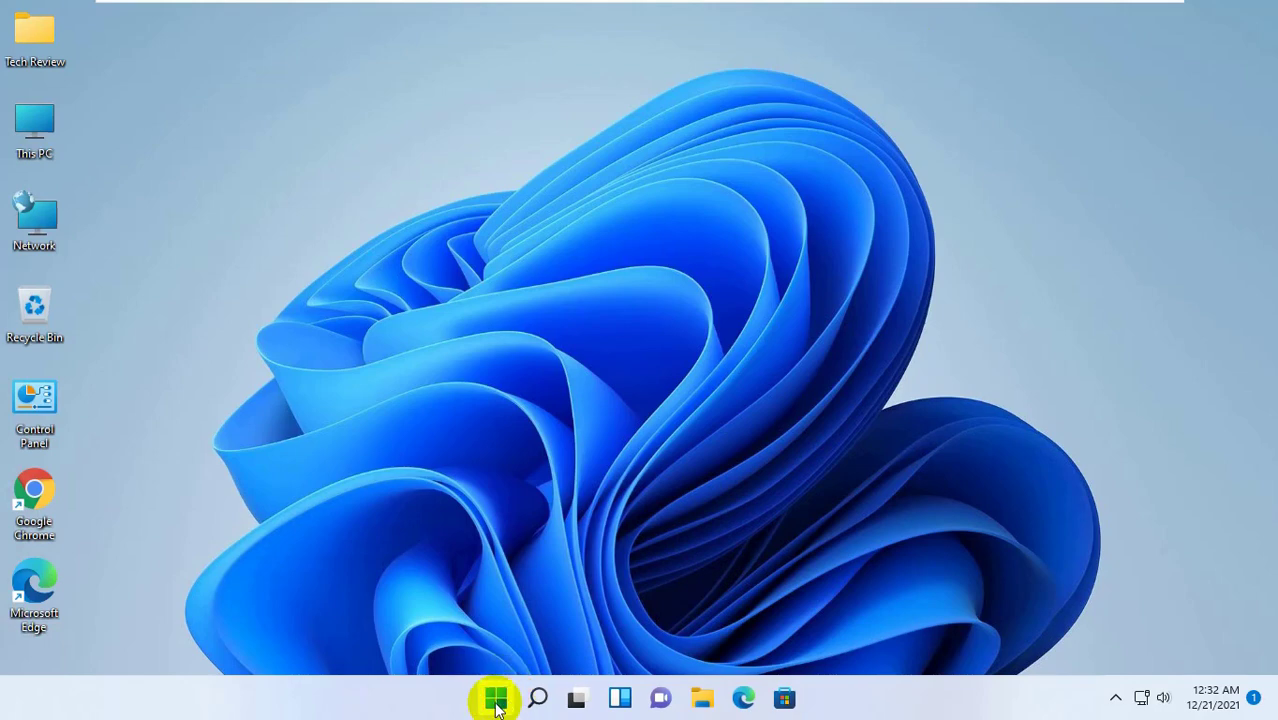
Open the Start menu from the taskbar Start button
click(496, 695)
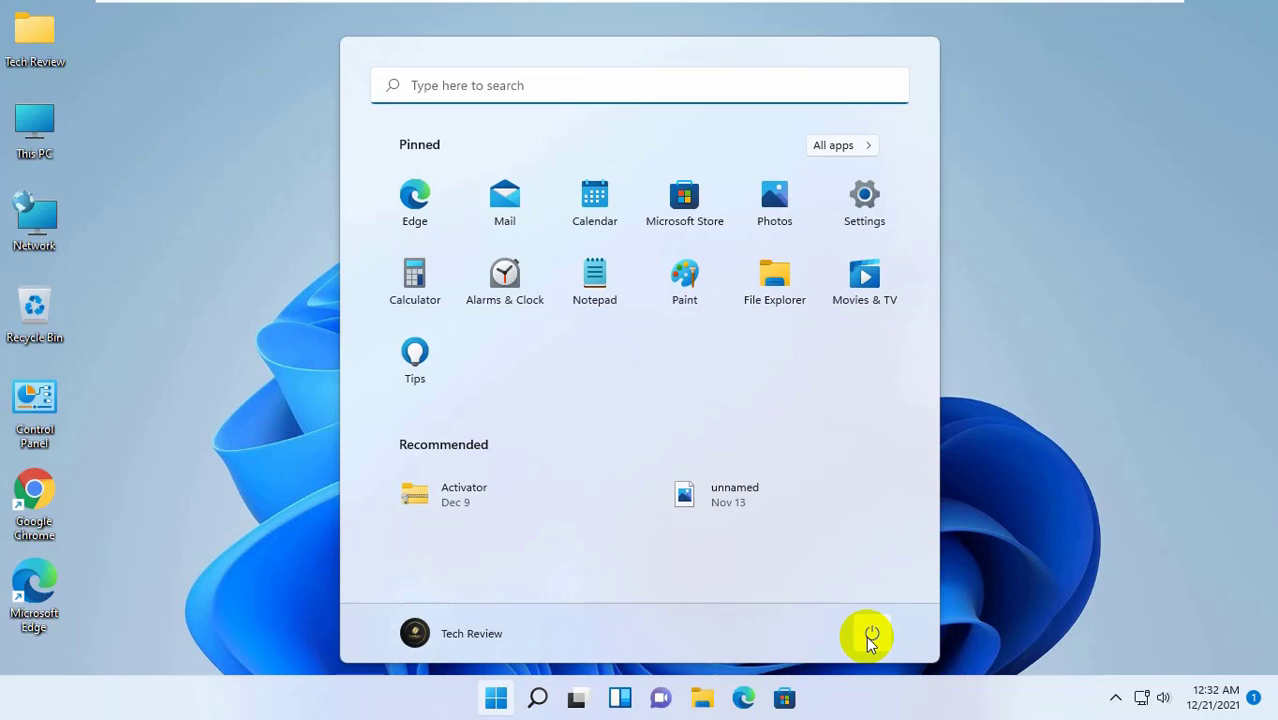
mouse_move(910, 568)
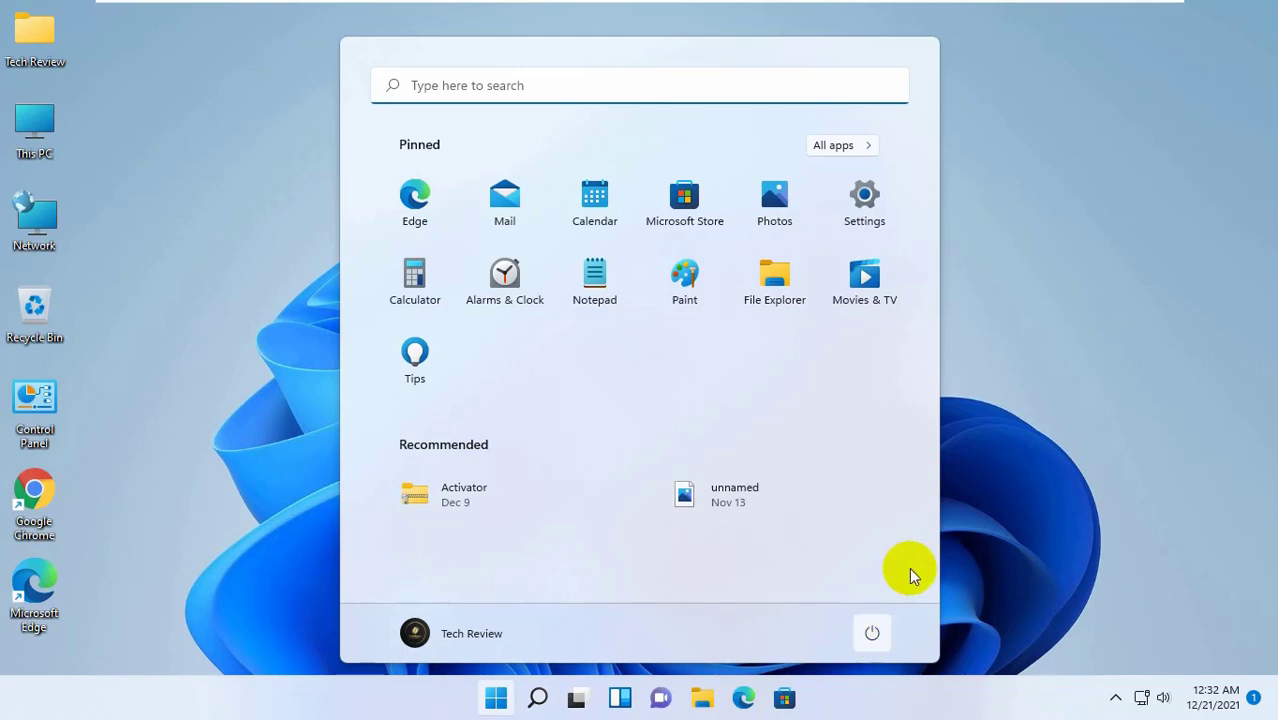